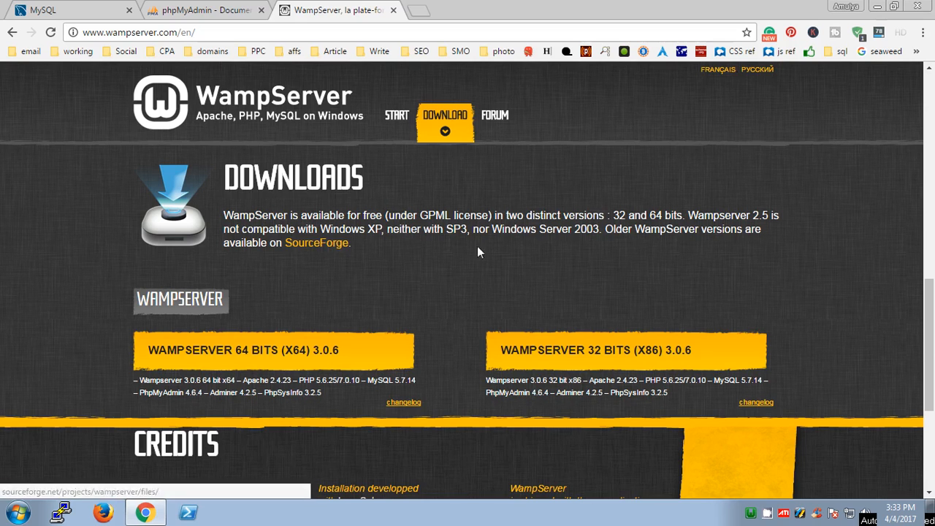
Browse between the phpMyAdmin documentation, MySQL homepage and WampServer downloads tabs
click(204, 10)
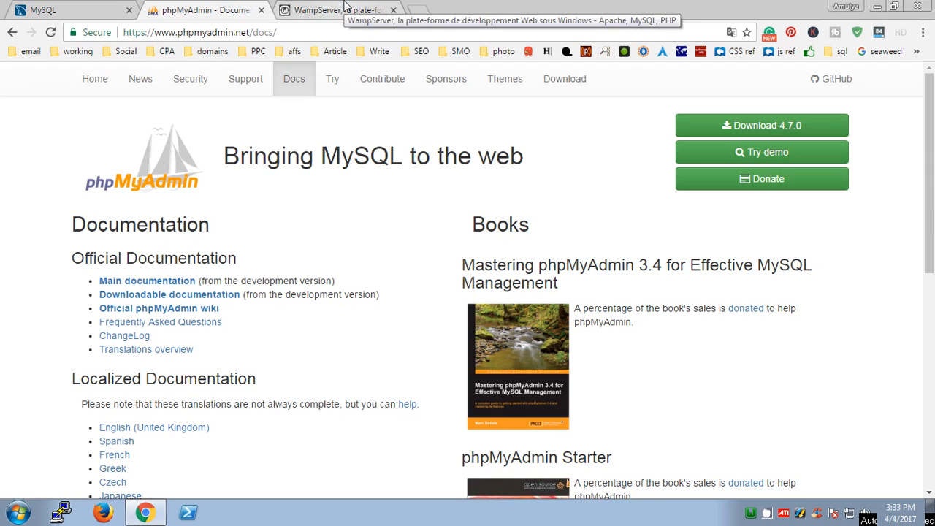
click(336, 10)
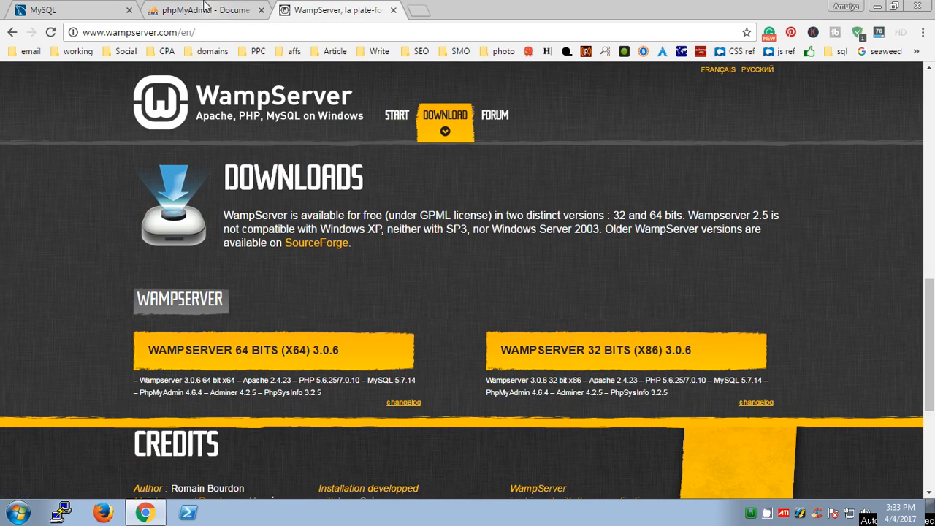
click(198, 9)
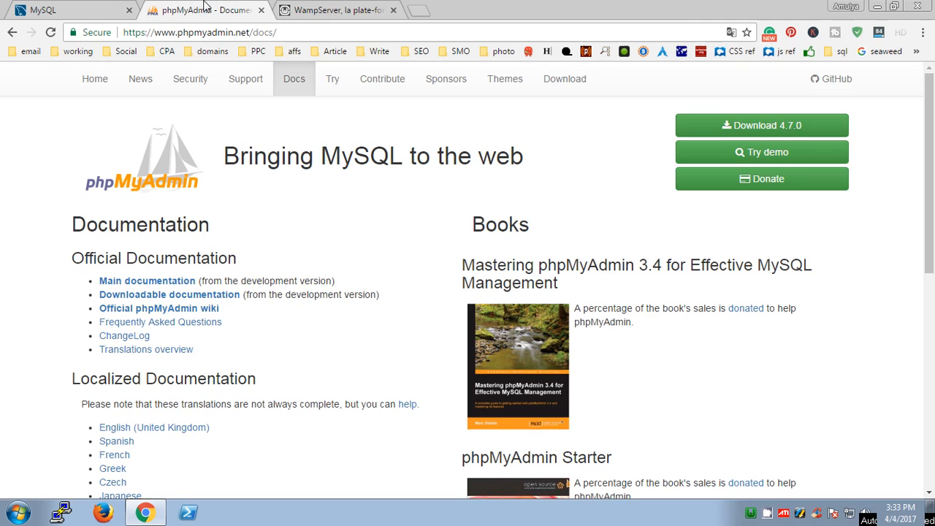
mouse_move(243, 215)
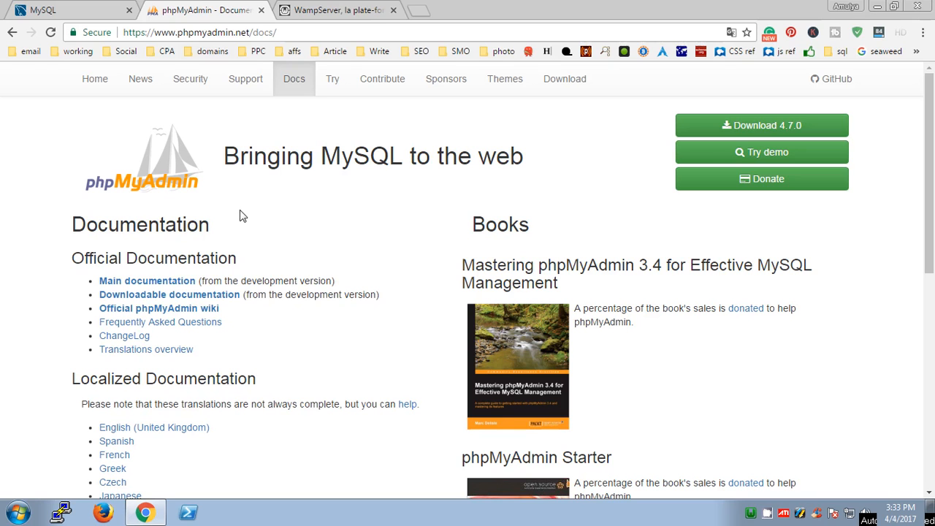
click(69, 9)
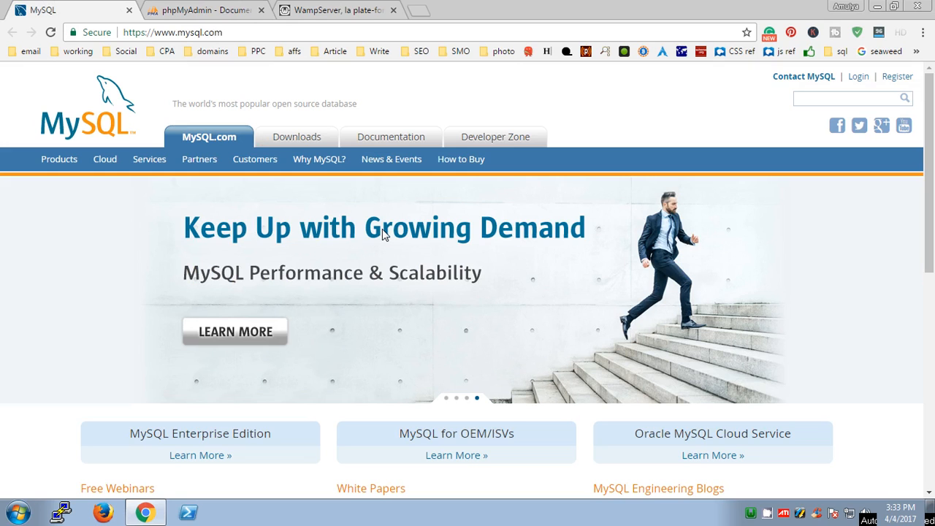
click(204, 9)
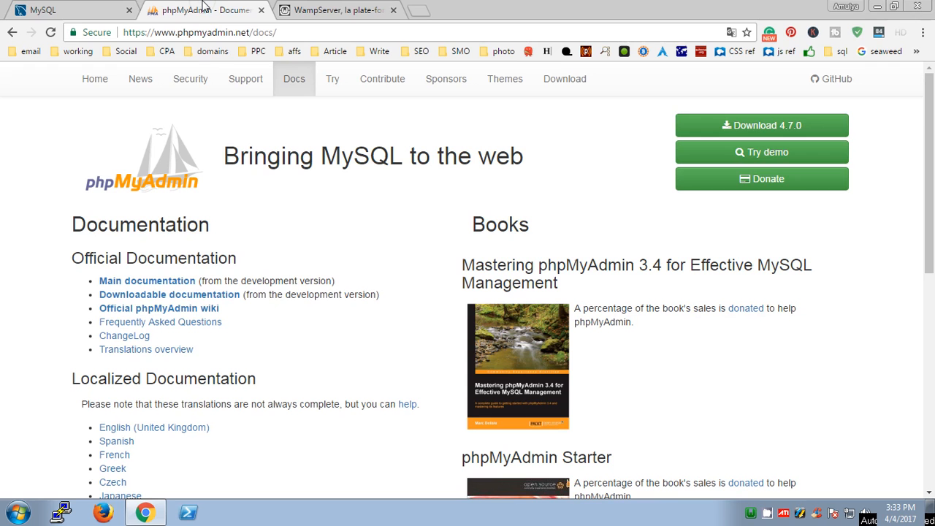
click(336, 9)
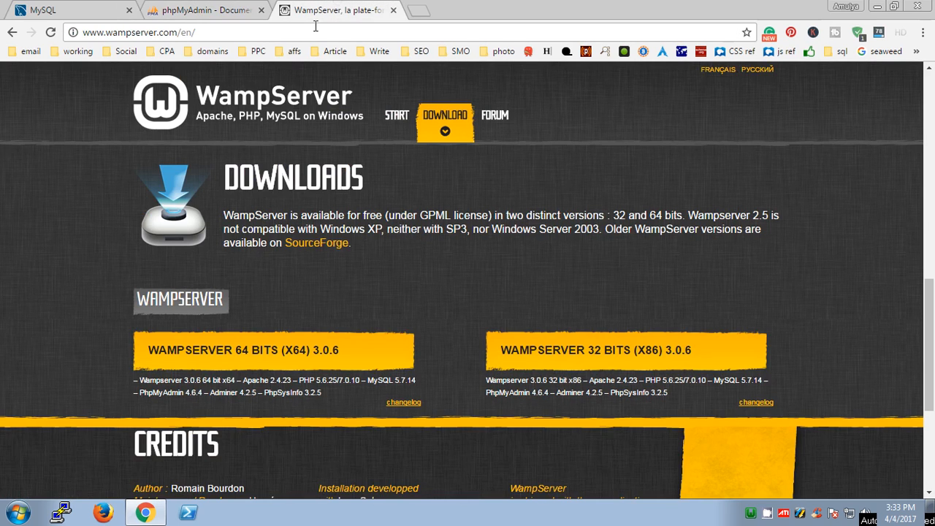
mouse_move(274, 16)
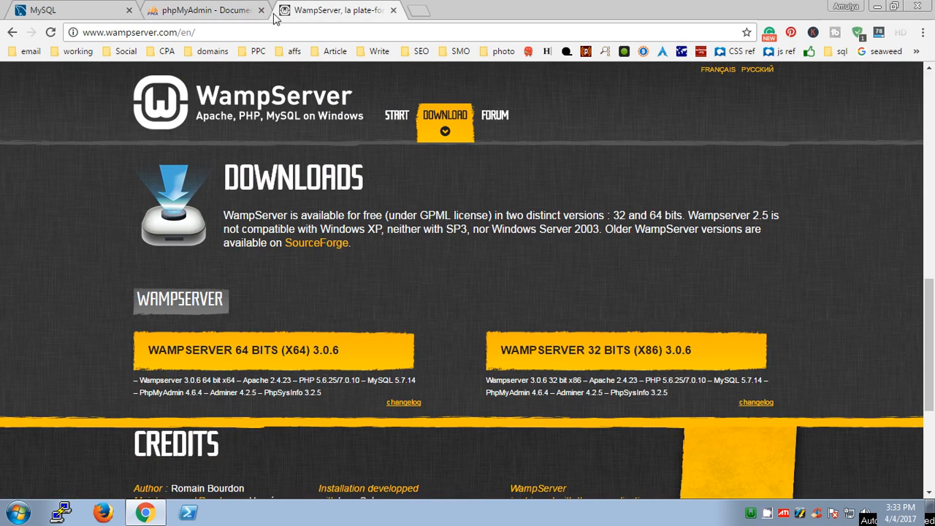
Revisit the MySQL and phpMyAdmin pages, then close them, keeping wampserver.com/en/
click(204, 9)
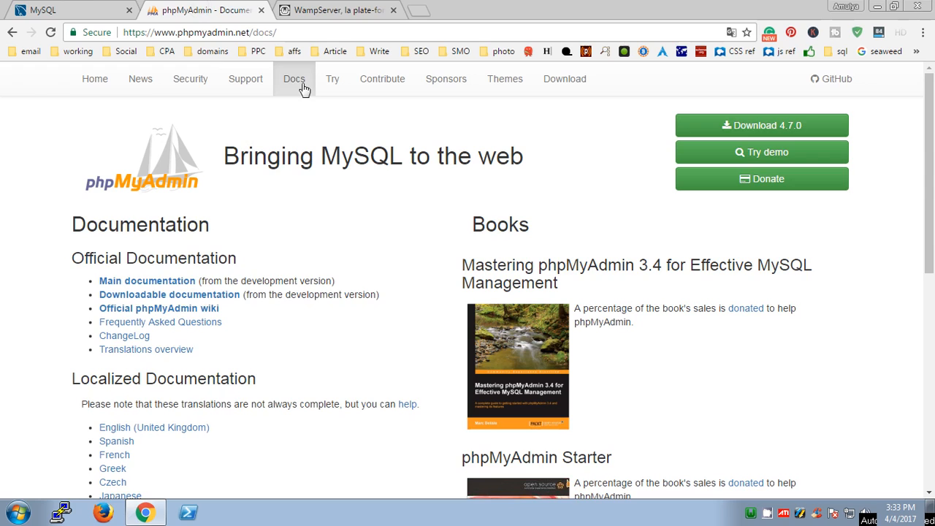
click(66, 9)
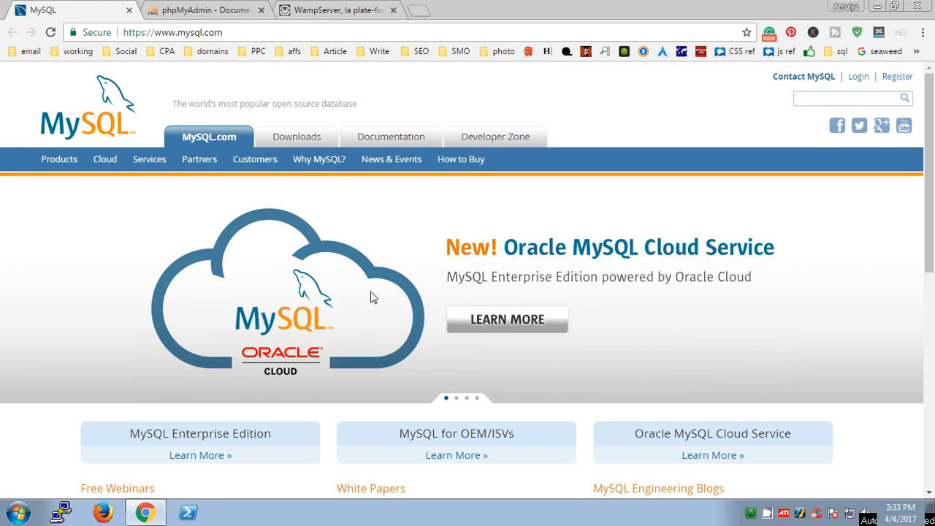
click(203, 9)
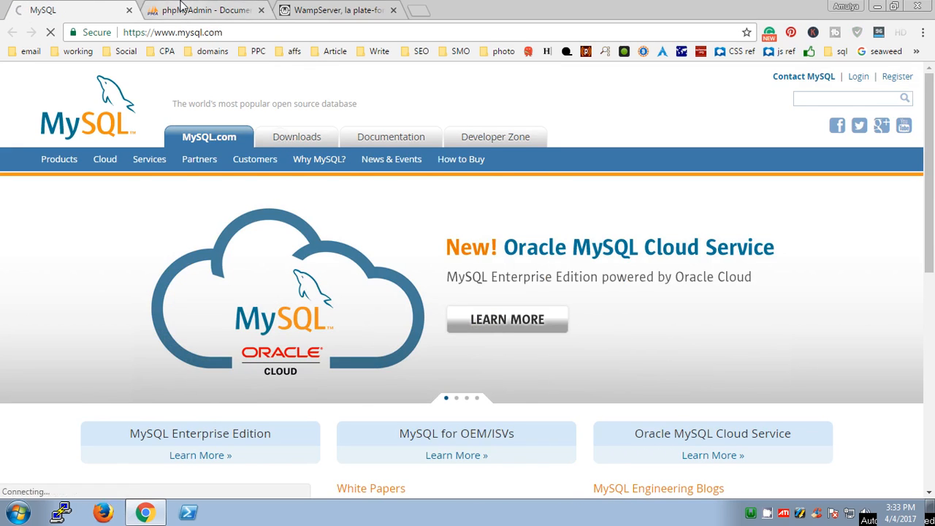
click(204, 10)
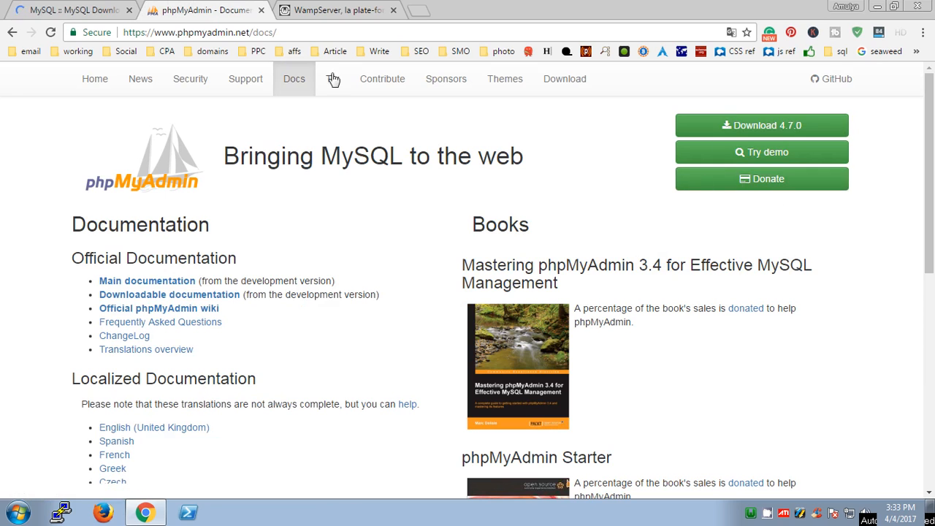
click(333, 10)
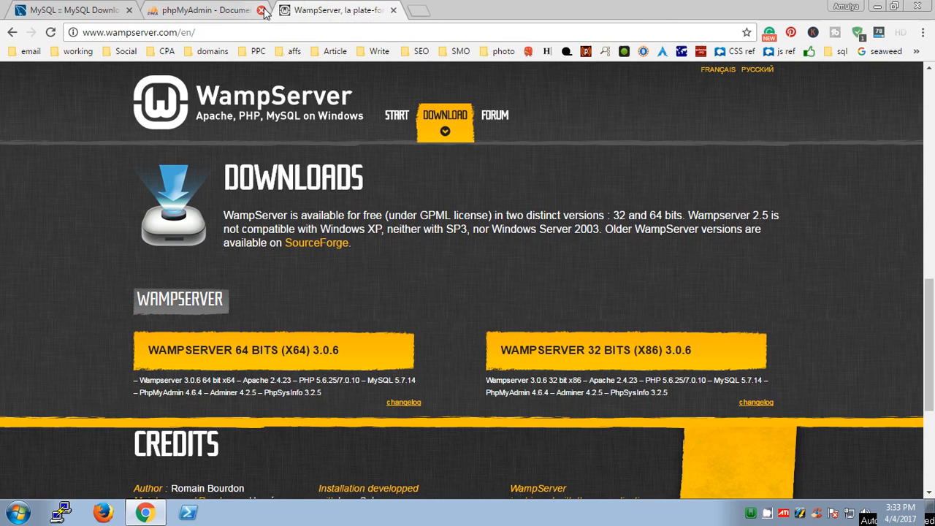
click(262, 10)
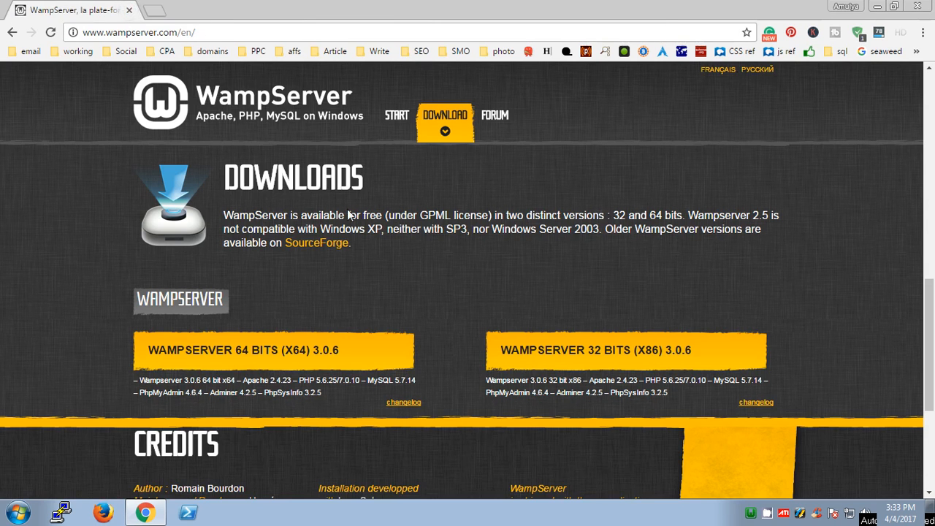
mouse_move(397, 327)
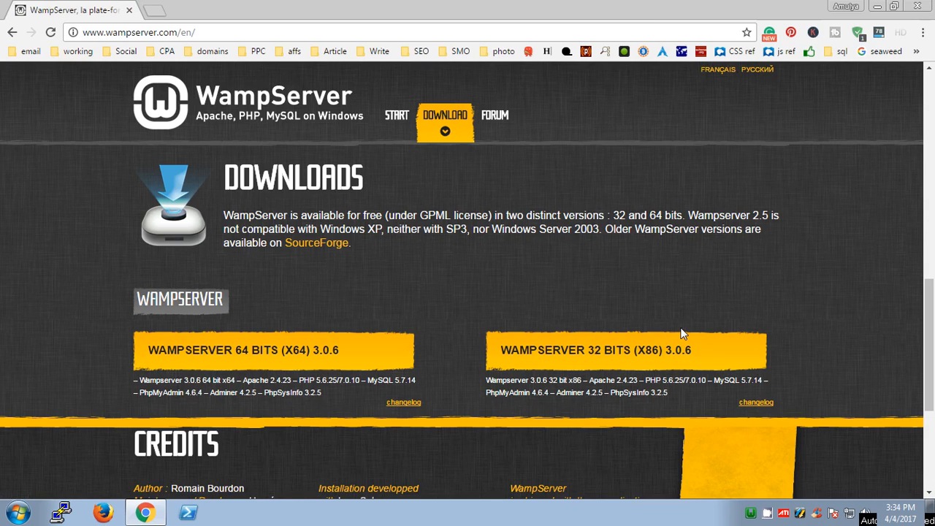
mouse_move(360, 329)
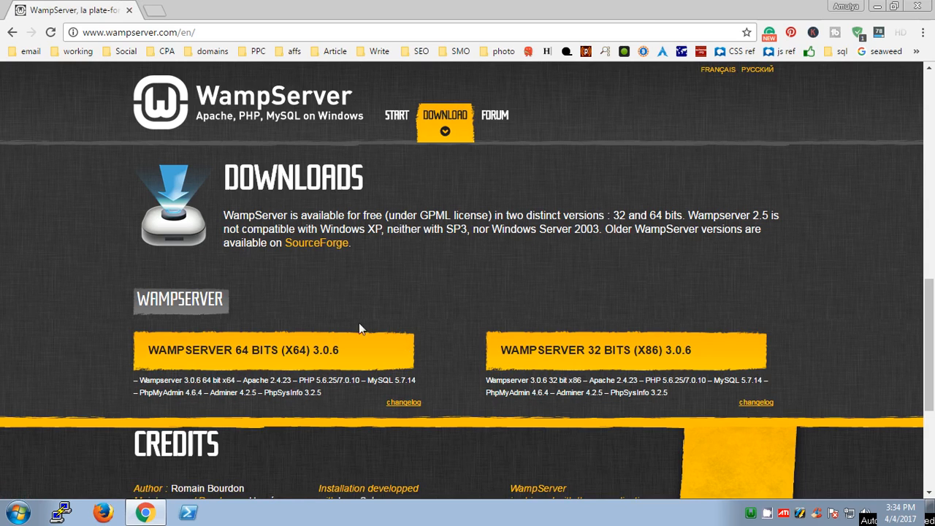
mouse_move(698, 360)
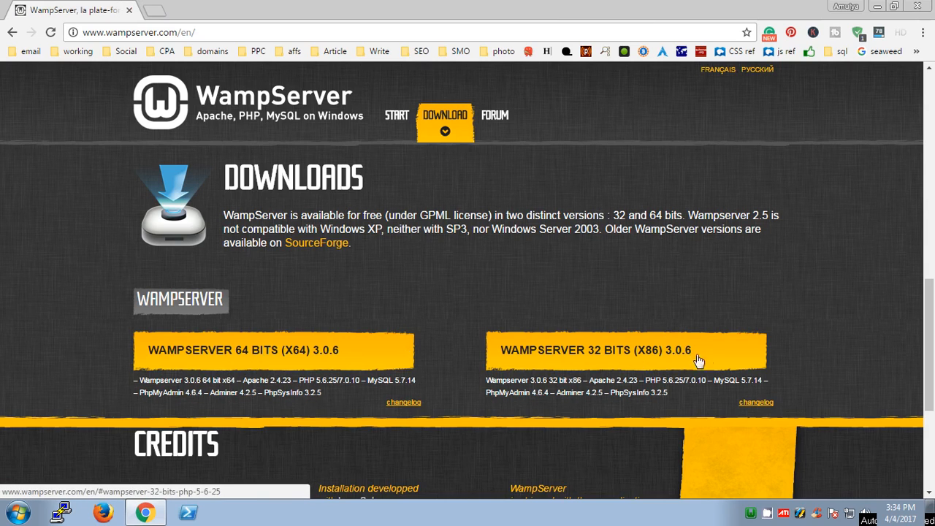
mouse_move(652, 365)
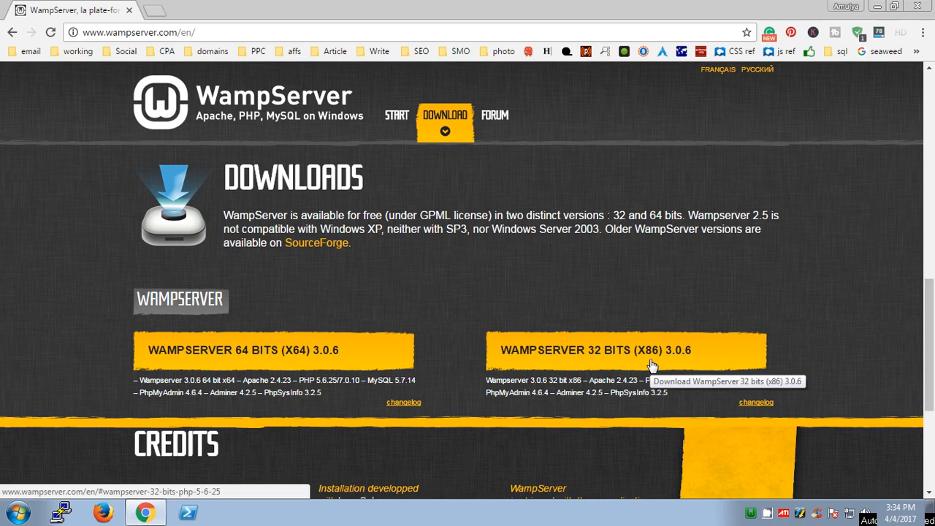
click(759, 511)
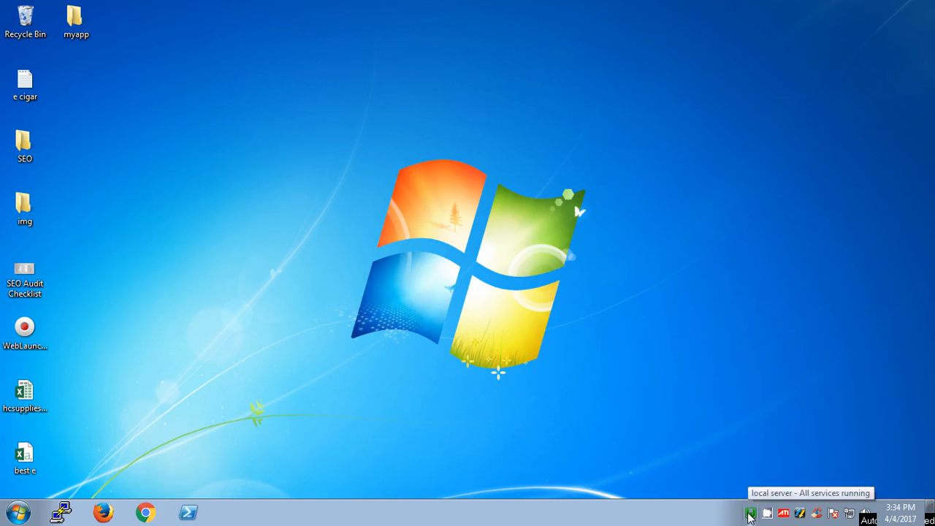
Launch phpMyAdmin's localhost login page from the WampServer tray menu
click(749, 513)
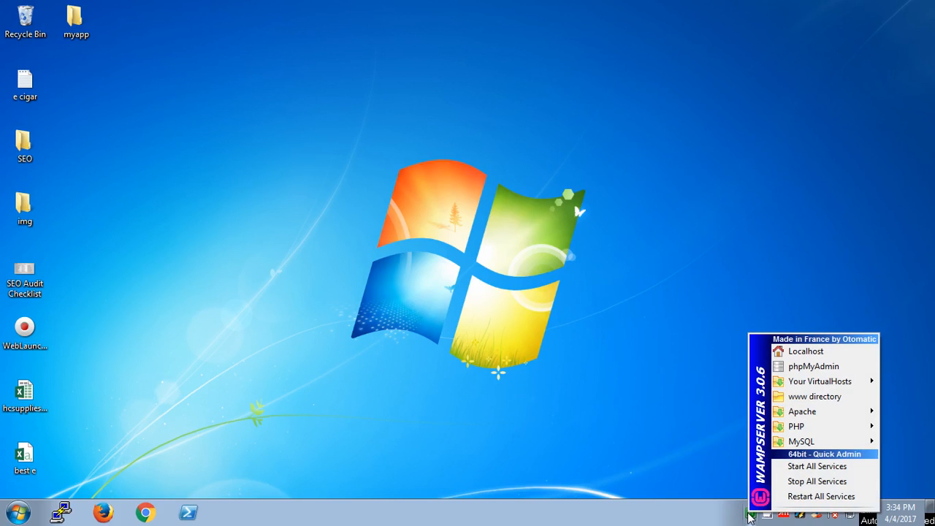
mouse_move(801, 441)
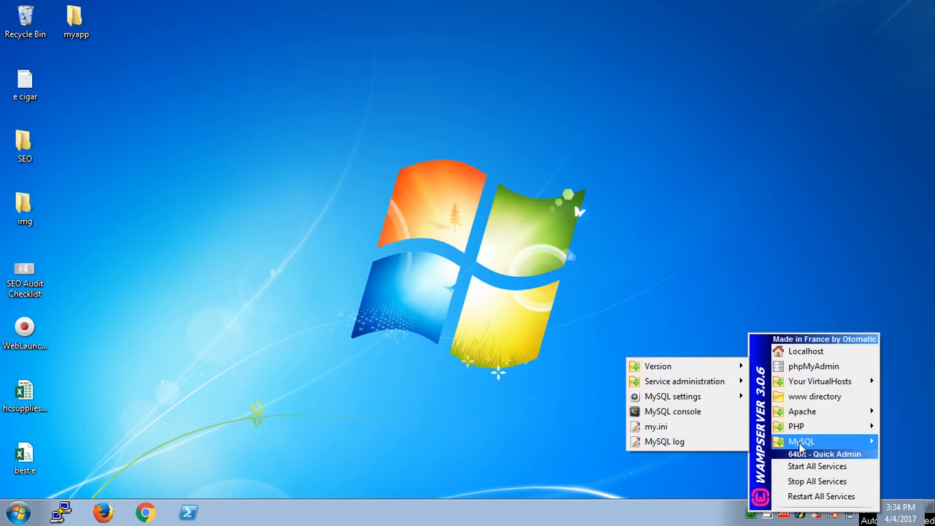
mouse_move(802, 411)
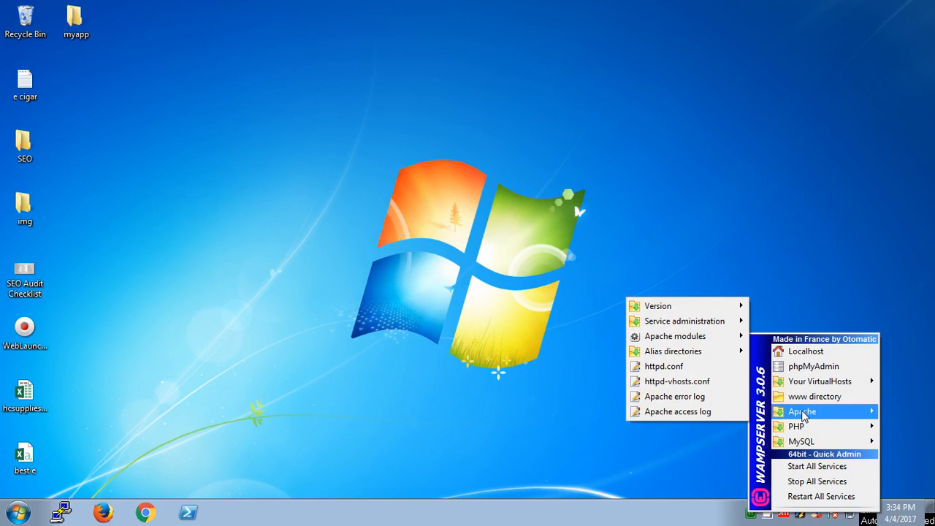
mouse_move(816, 396)
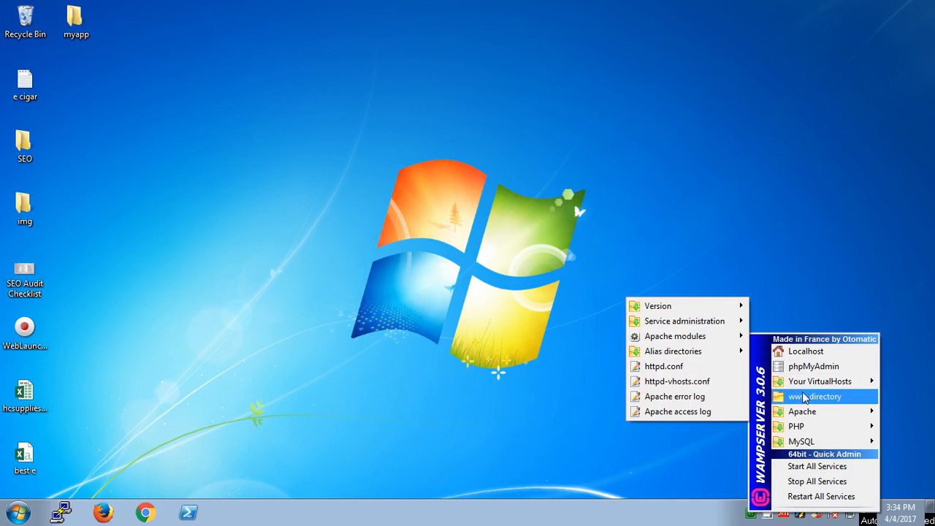
click(813, 366)
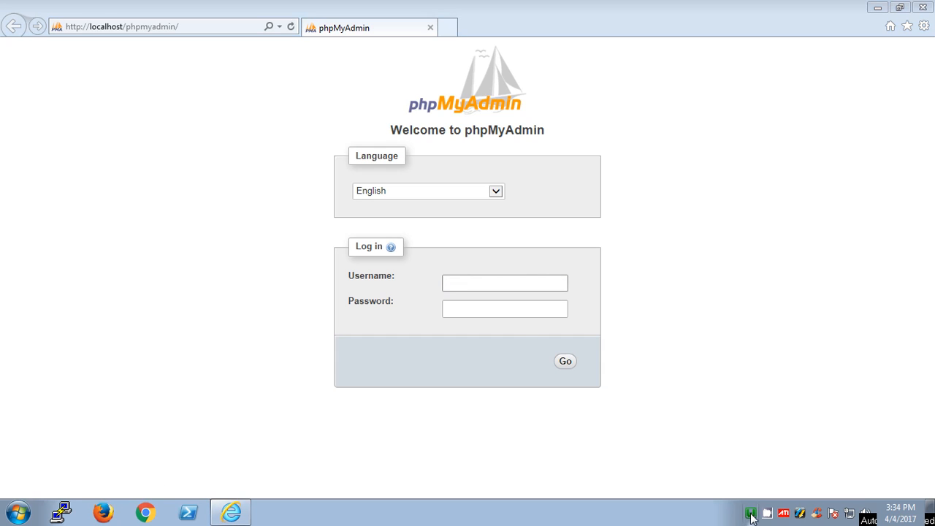
click(751, 513)
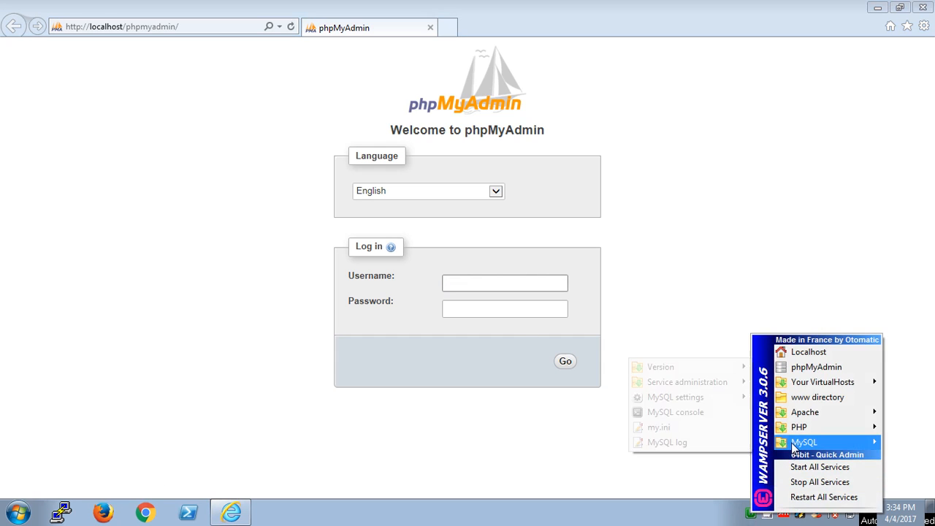
mouse_move(734, 418)
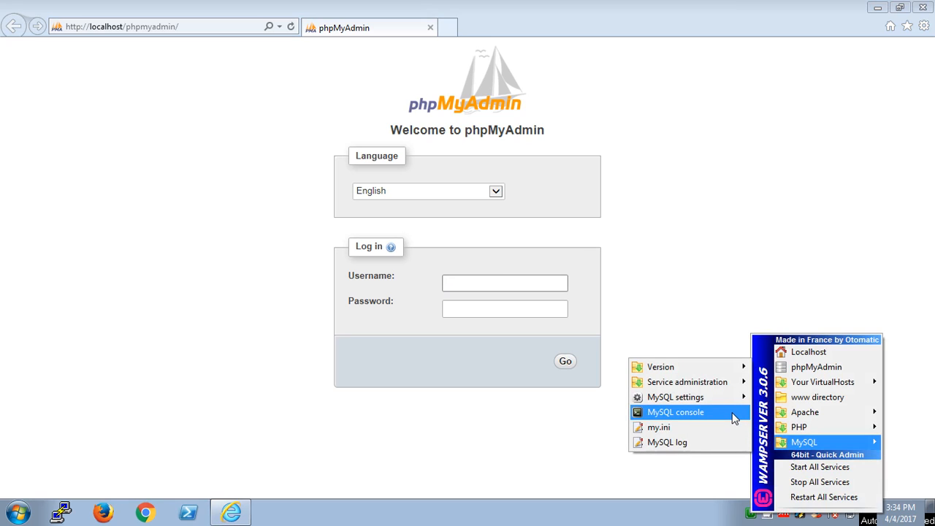
mouse_move(223, 200)
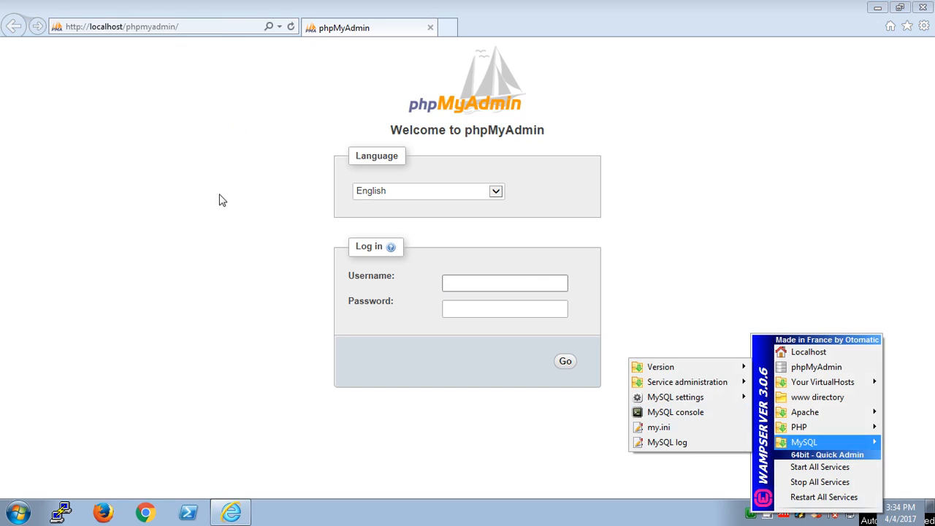
mouse_move(562, 48)
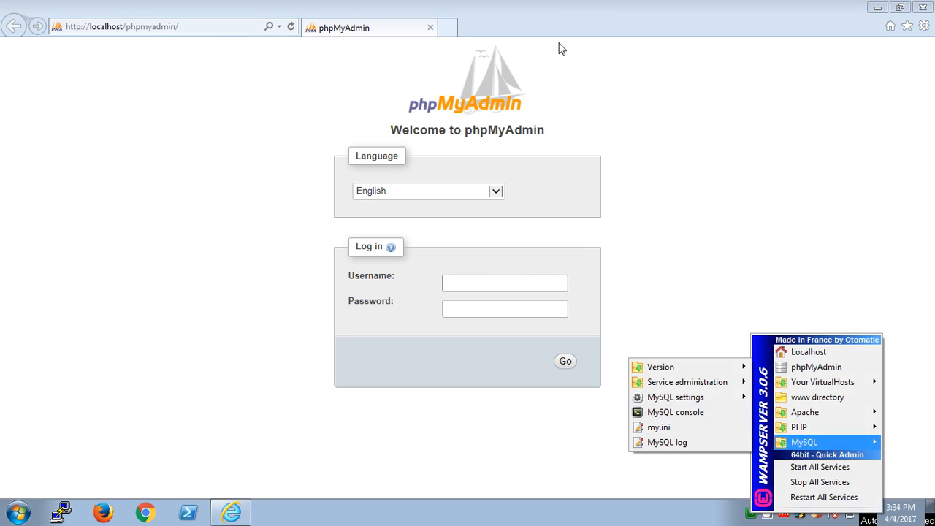
mouse_move(737, 251)
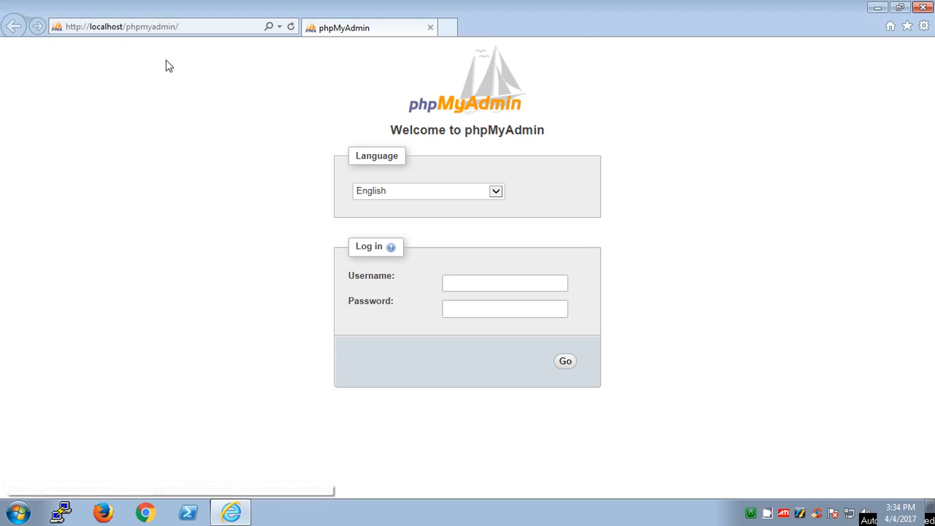
Log in to phpMyAdmin as root with an empty password
click(121, 27)
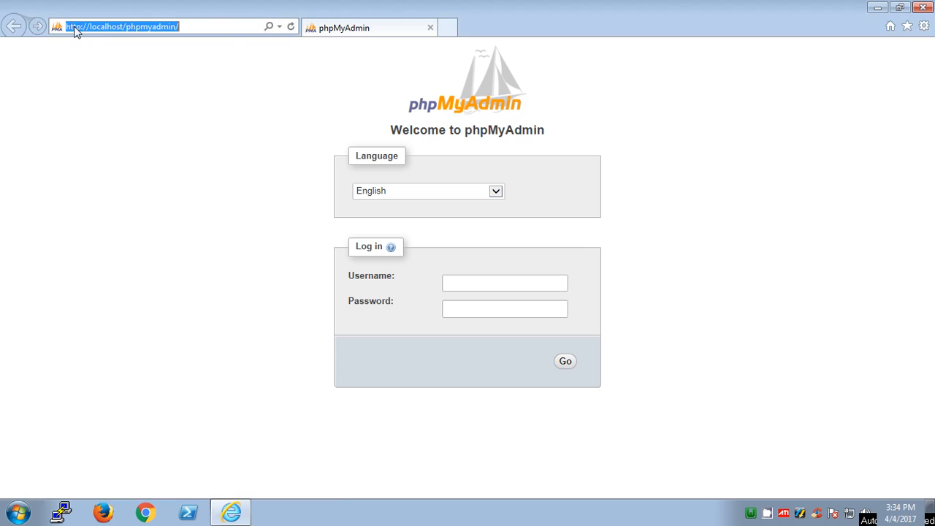
mouse_move(197, 209)
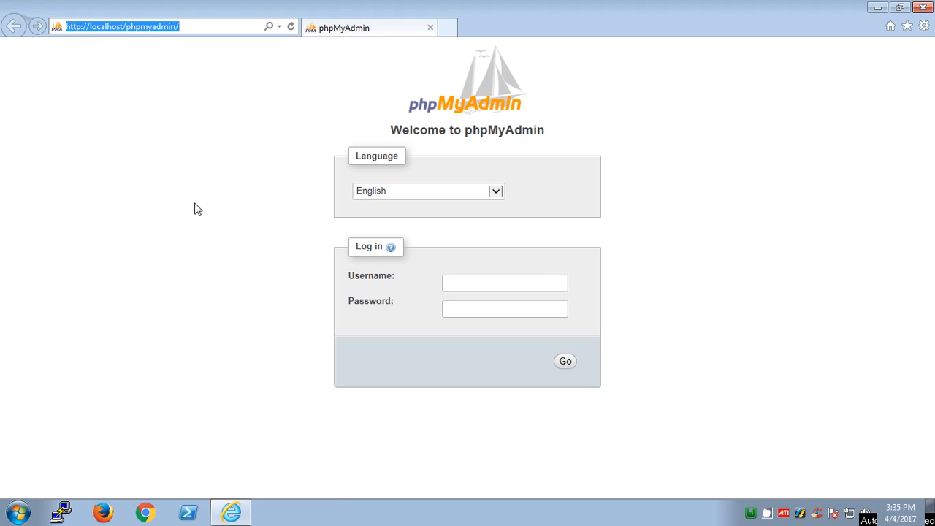
text(root)
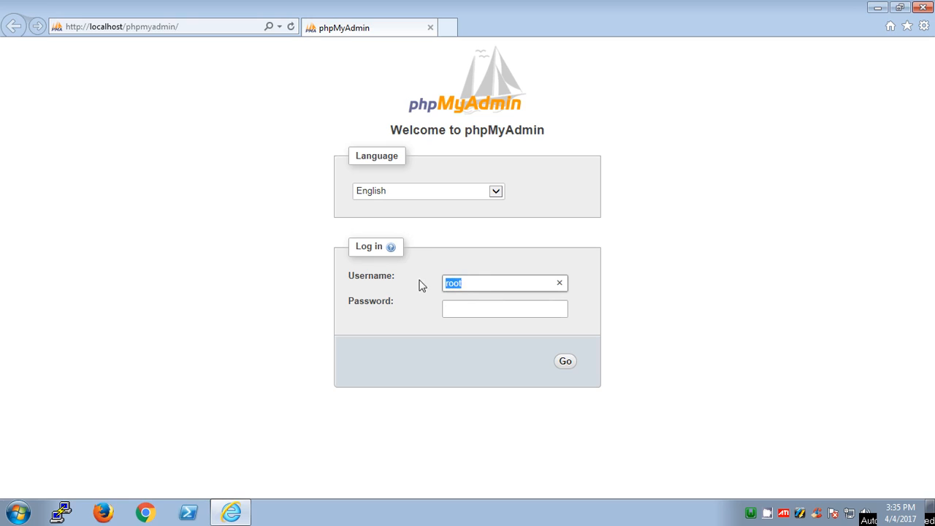
click(559, 283)
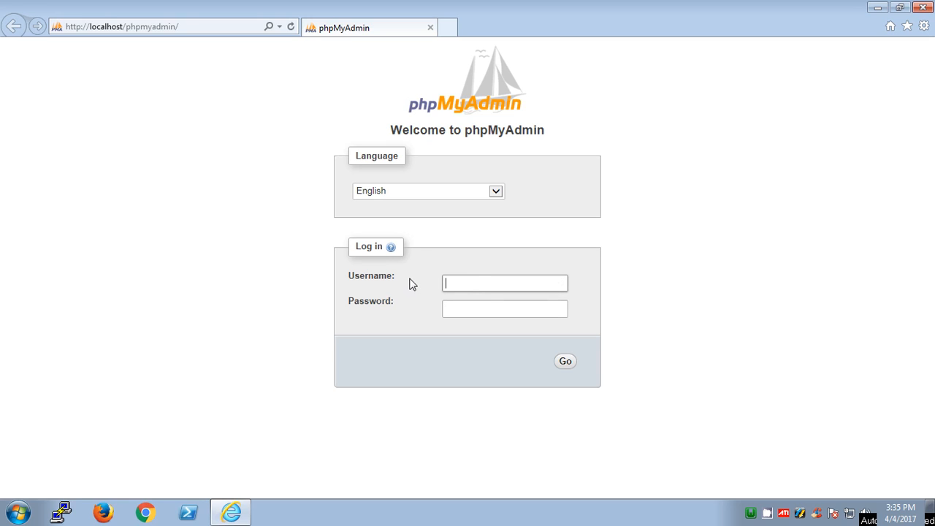
click(504, 283)
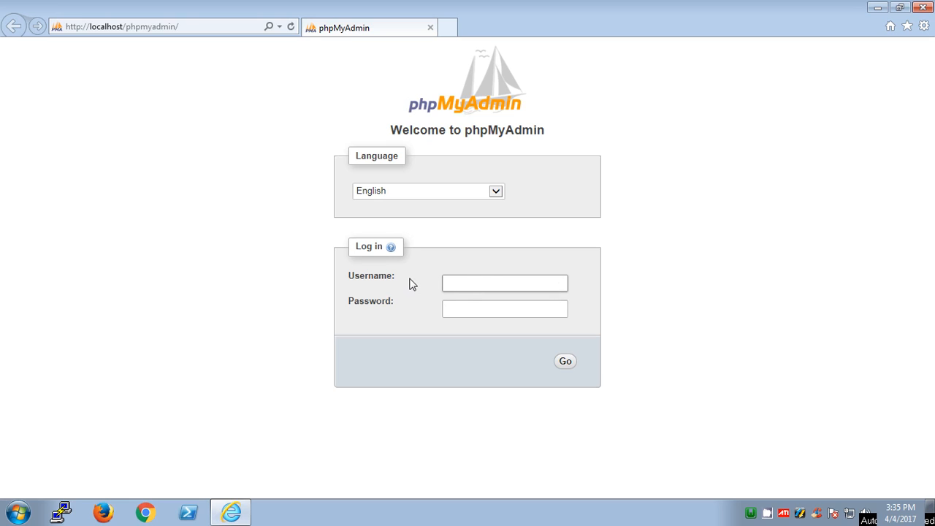
text(root)
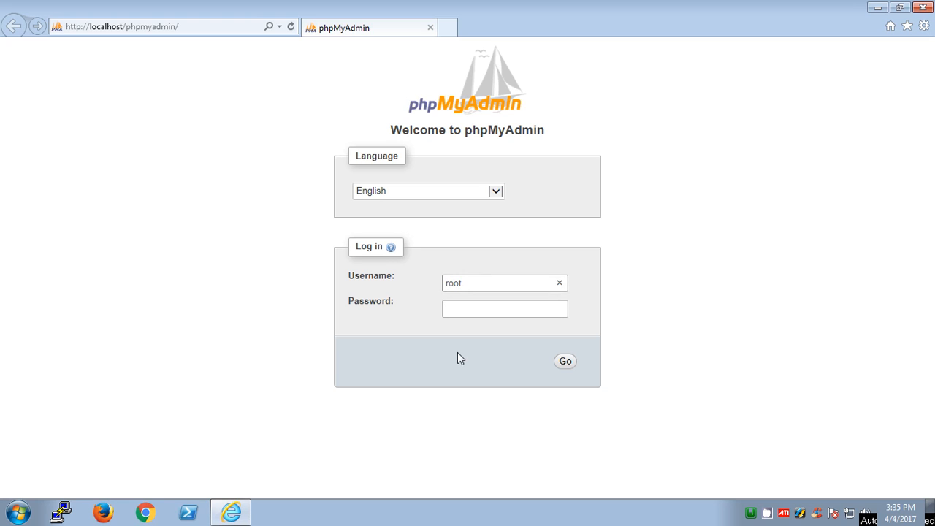
click(565, 361)
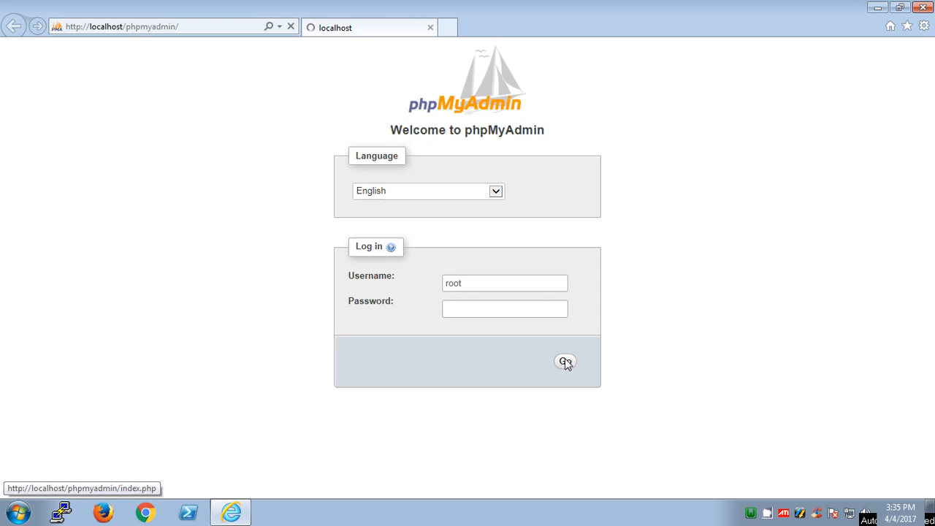
click(565, 362)
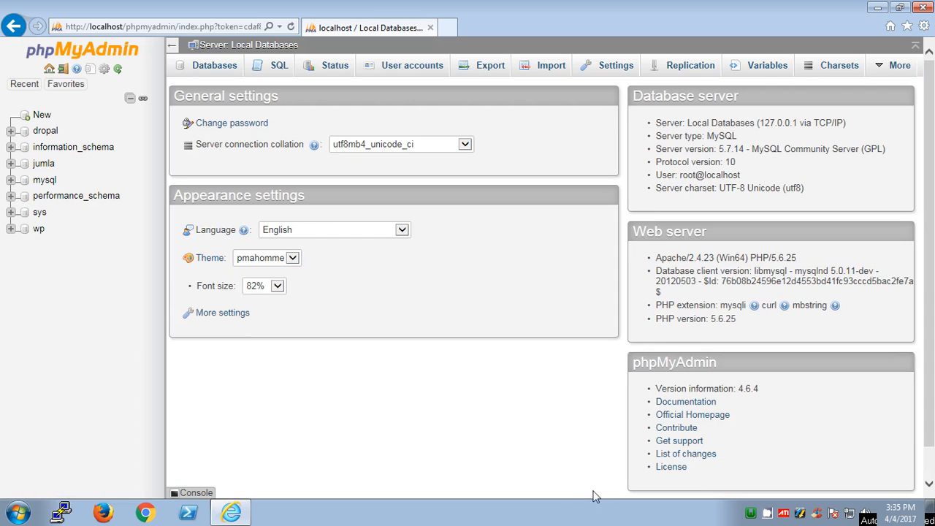
mouse_move(499, 179)
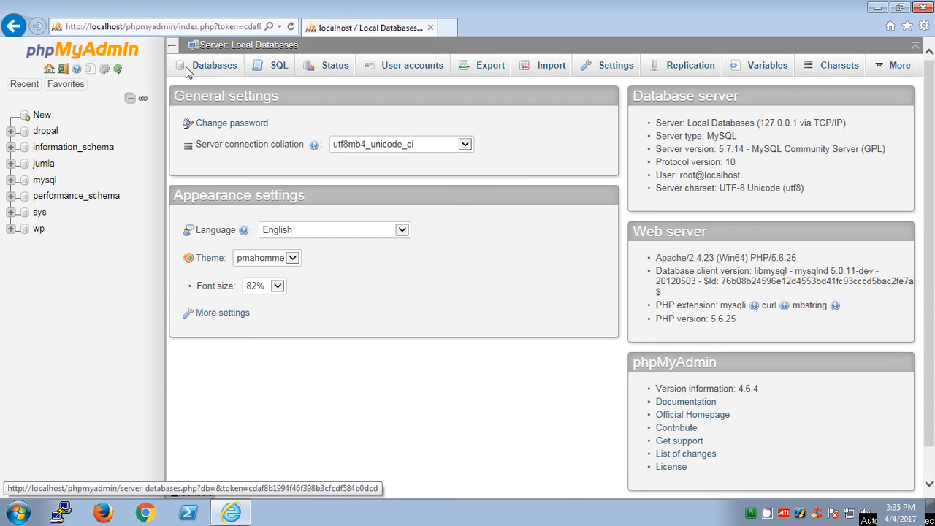
Show the Databases page listing the seven existing databases
click(214, 65)
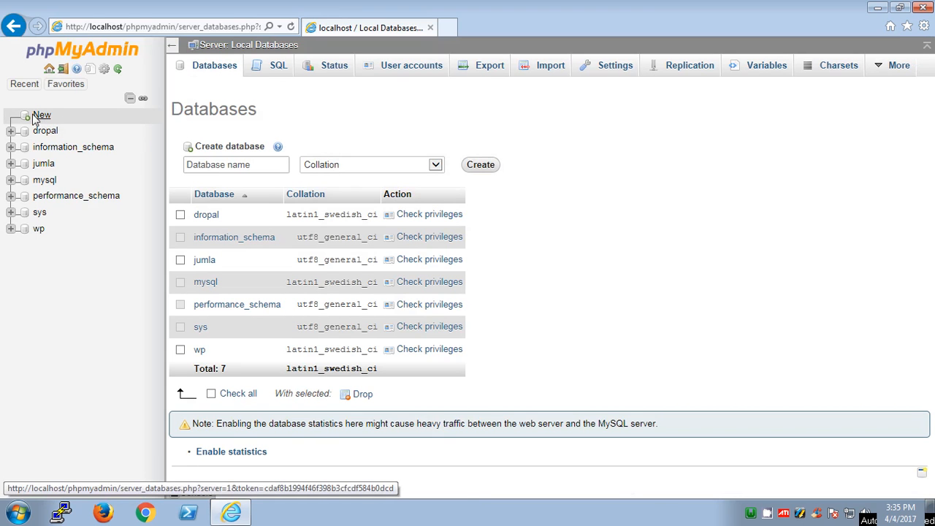
Create a new database named mydb and open its empty structure page
click(236, 165)
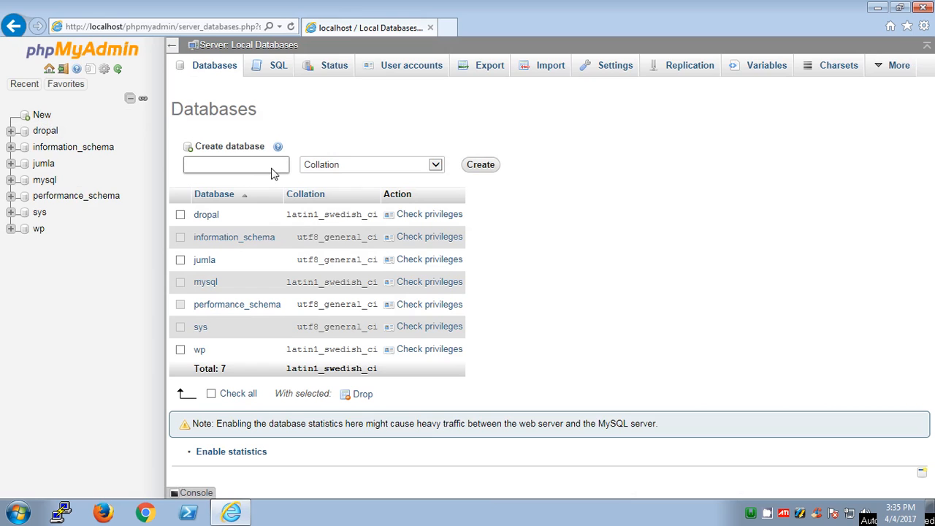
text(m)
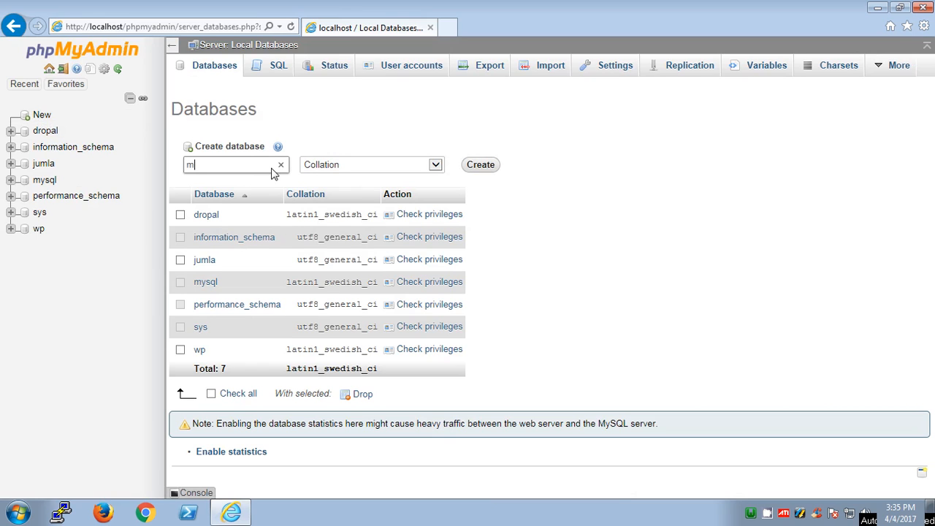
text(ydb)
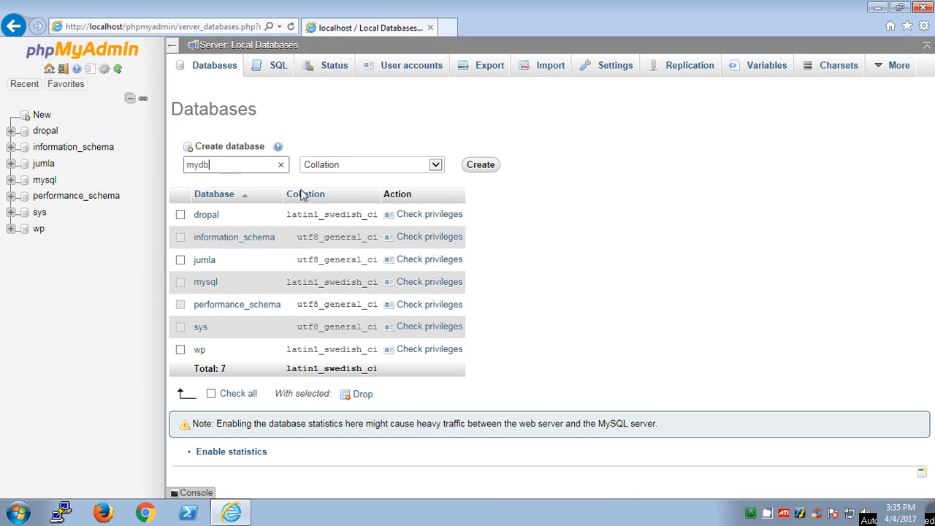
click(480, 164)
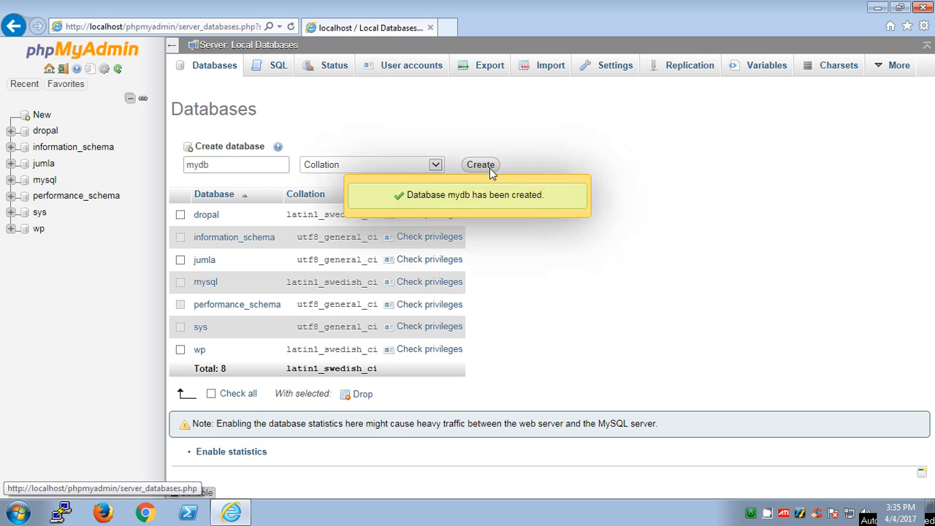
click(43, 180)
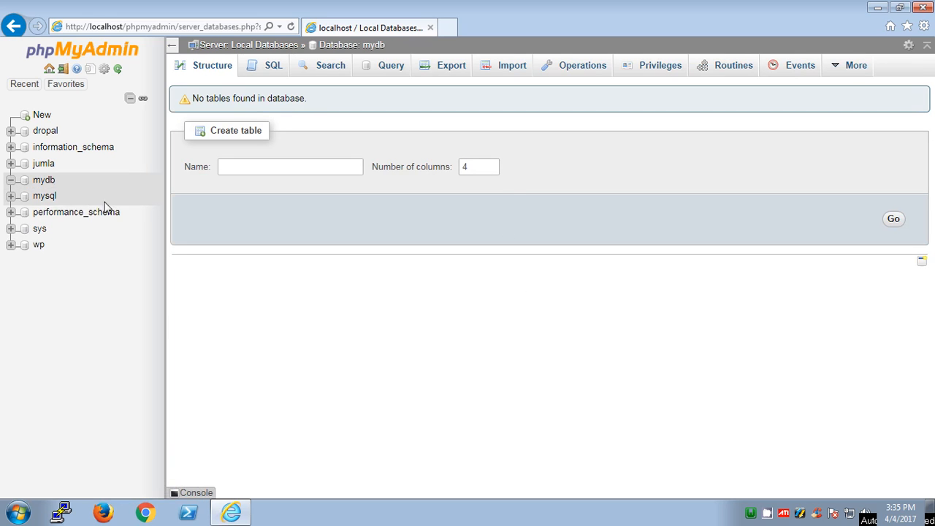
mouse_move(44, 179)
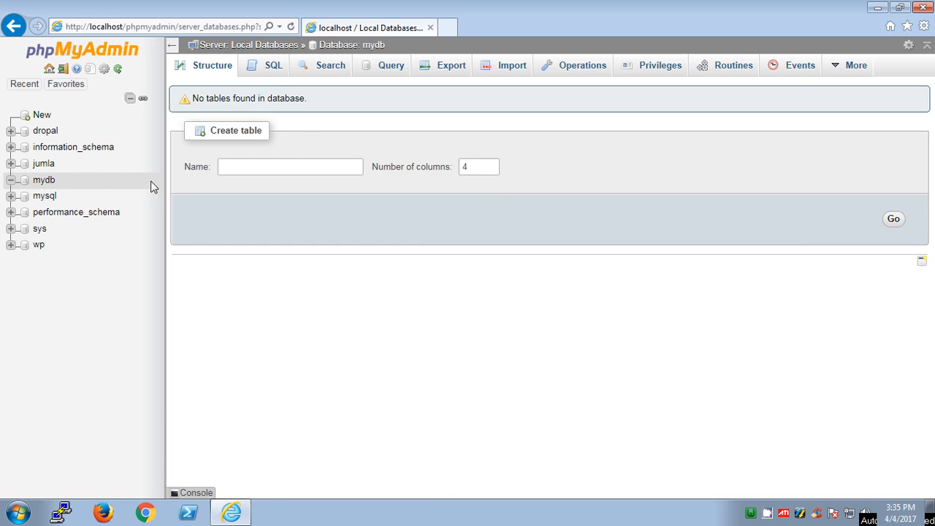
mouse_move(153, 187)
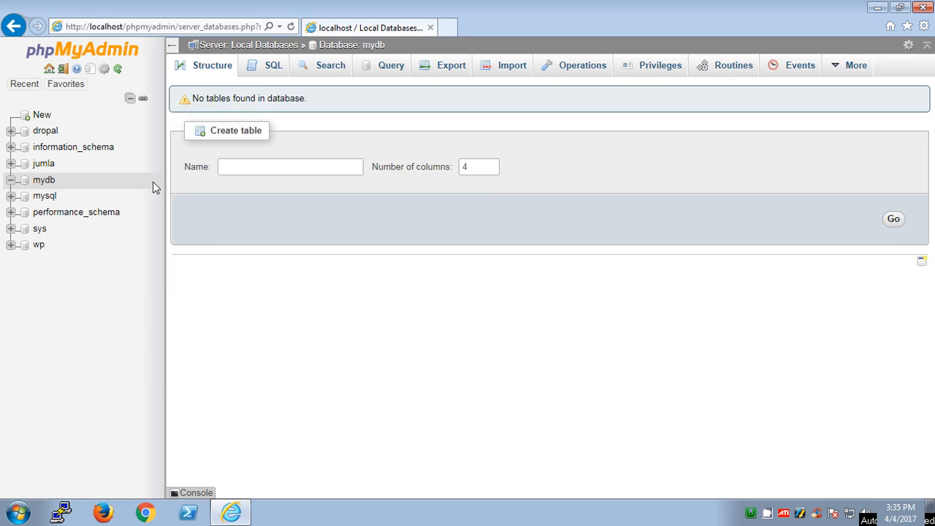
mouse_move(65, 190)
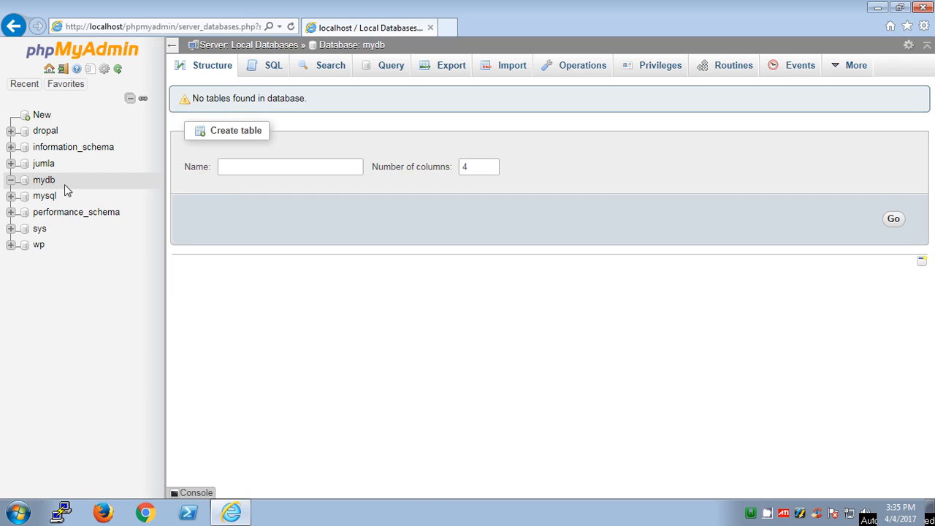
mouse_move(660, 65)
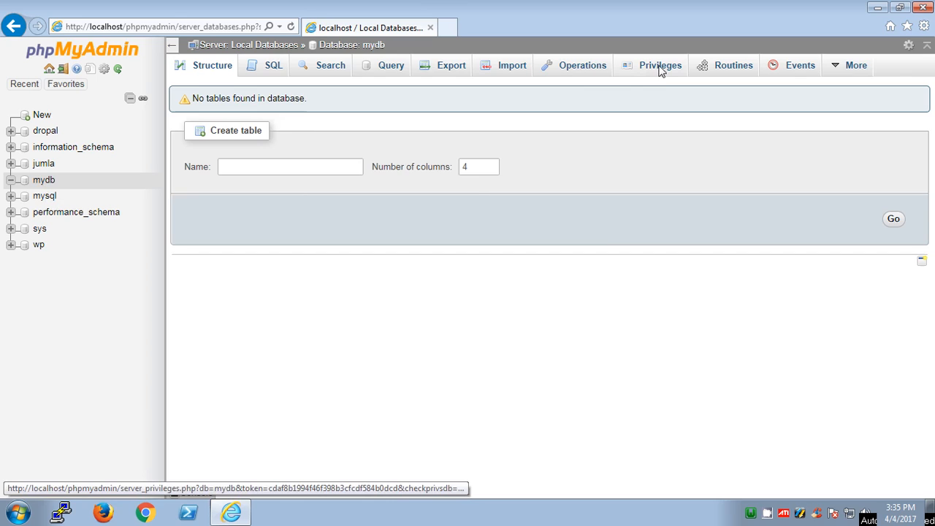
View mydb's Privileges, showing only root, and start adding a user account
click(660, 65)
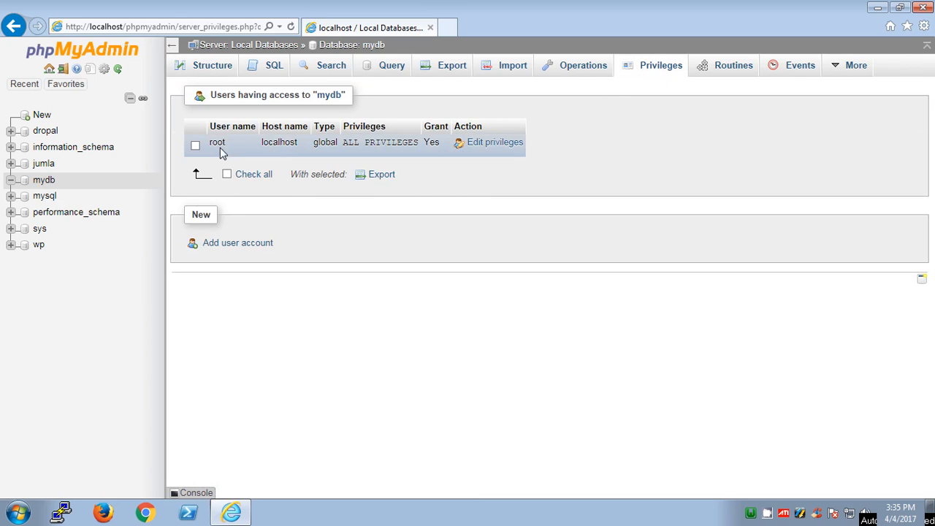
mouse_move(318, 151)
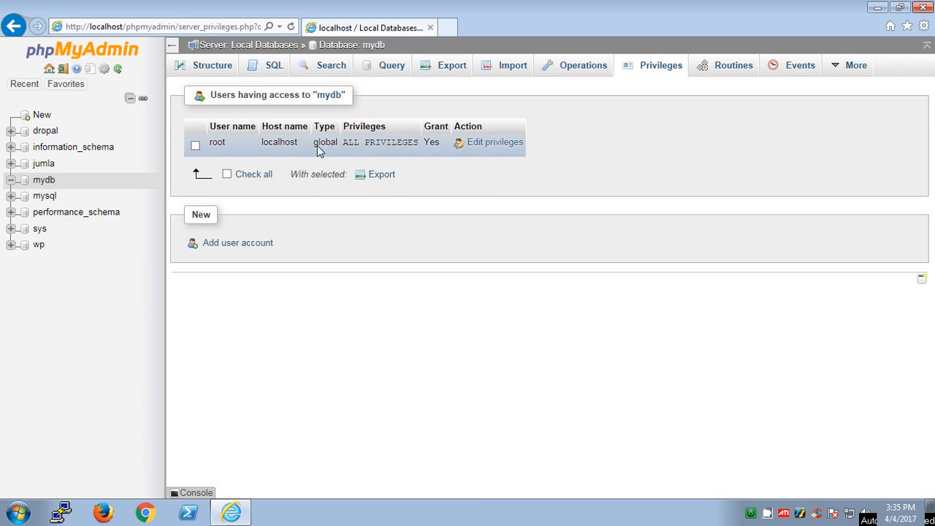
mouse_move(384, 155)
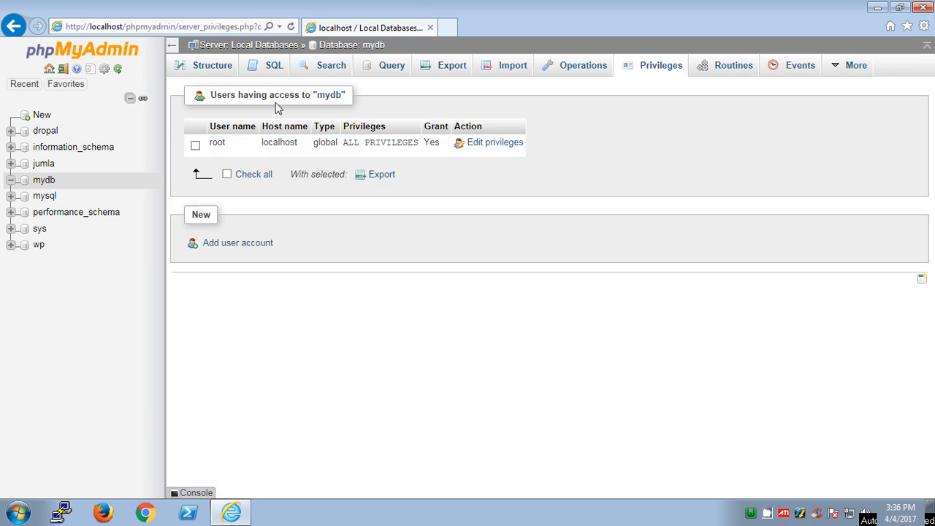
mouse_move(257, 241)
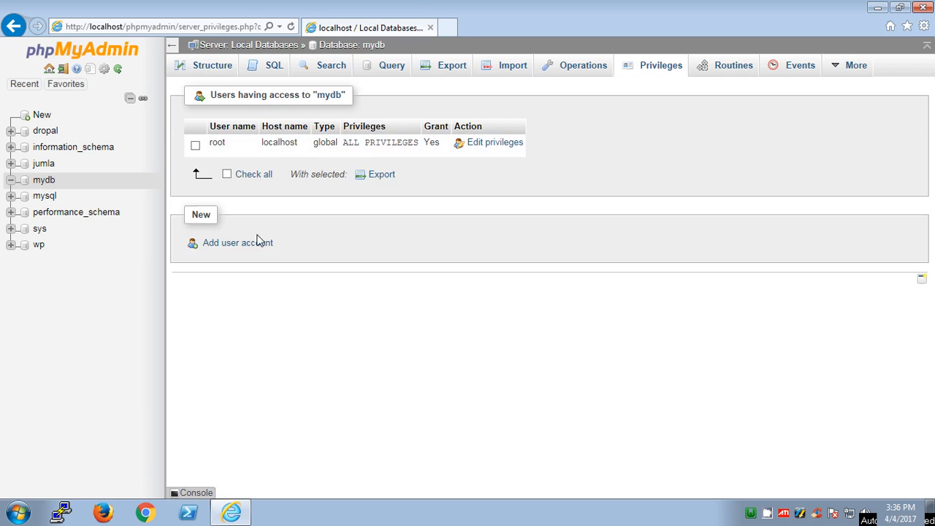
click(238, 242)
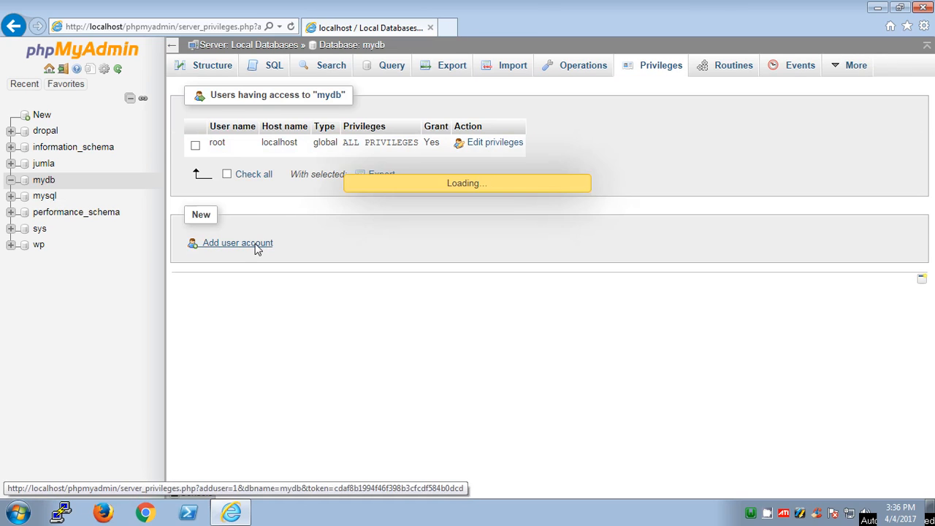
Inspect the Add user account form, keeping Any host, then return to Databases
click(236, 243)
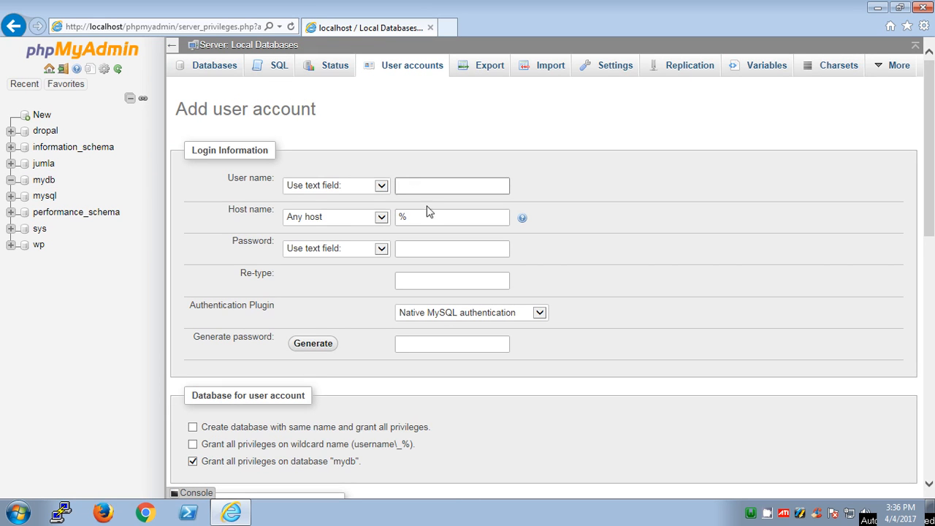
click(335, 217)
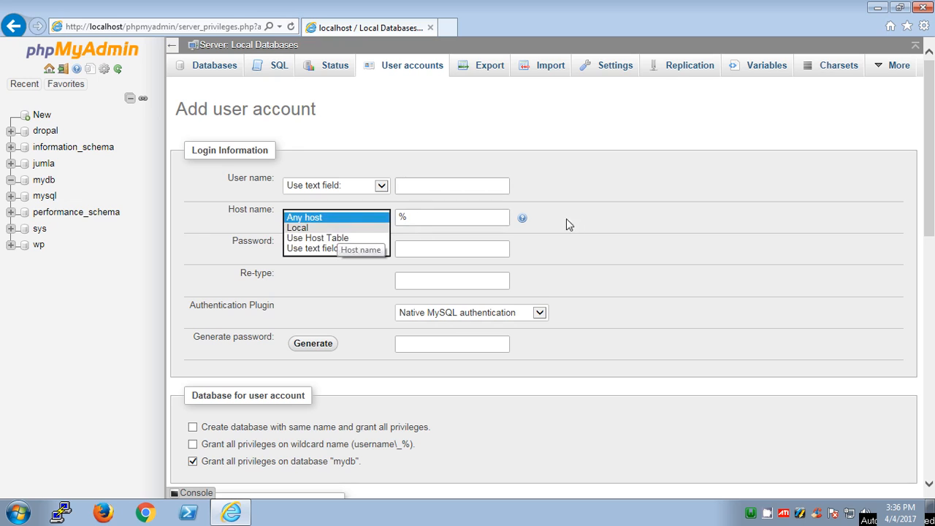
click(336, 216)
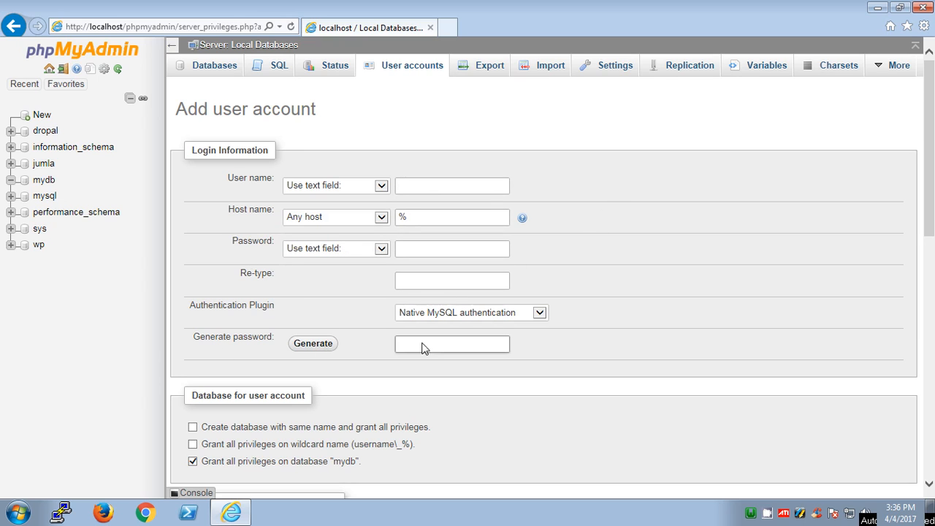
scroll(down, 3)
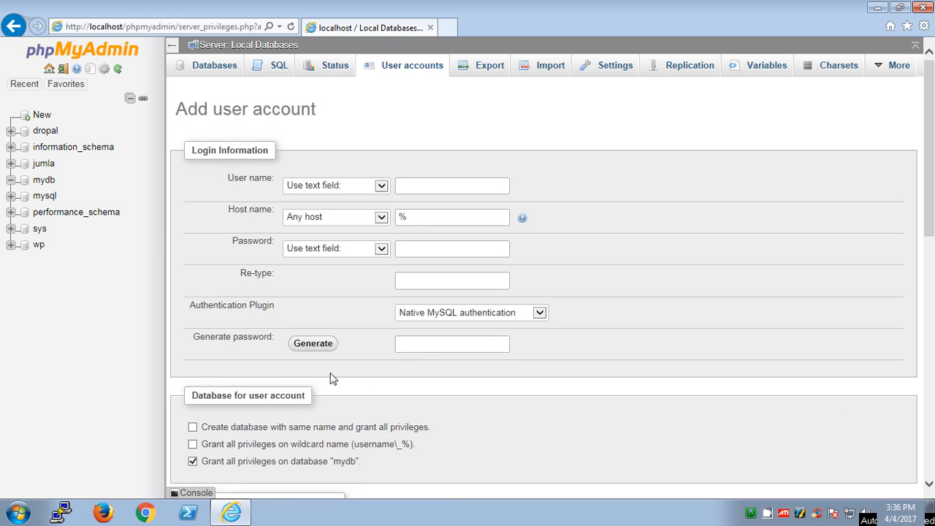
scroll(down, 3)
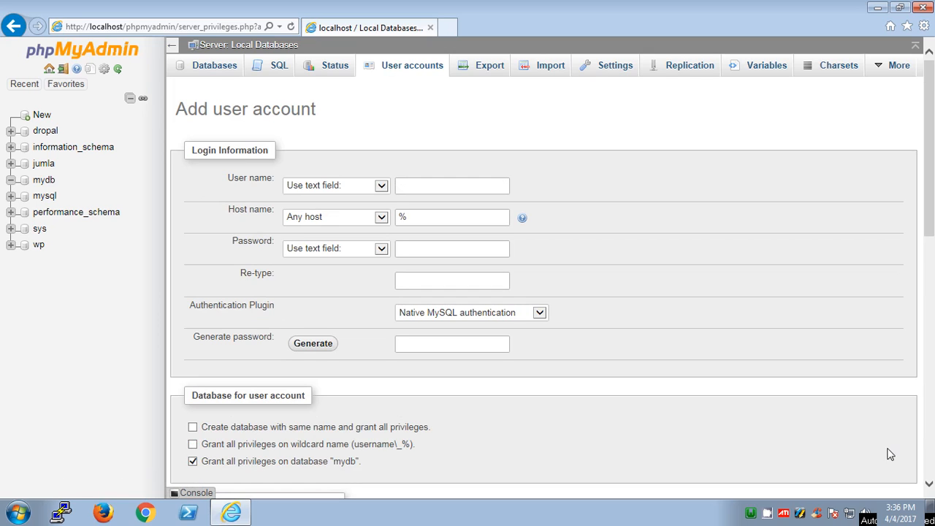
mouse_move(336, 226)
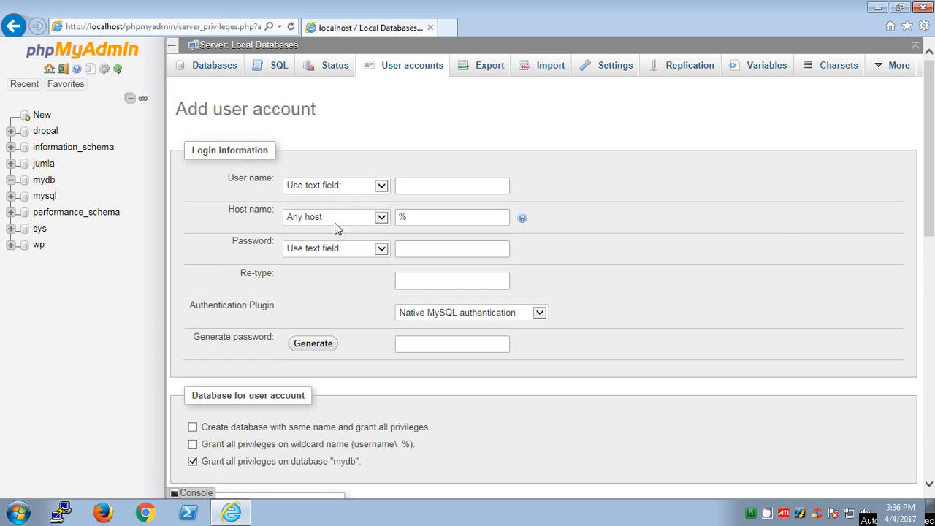
click(214, 65)
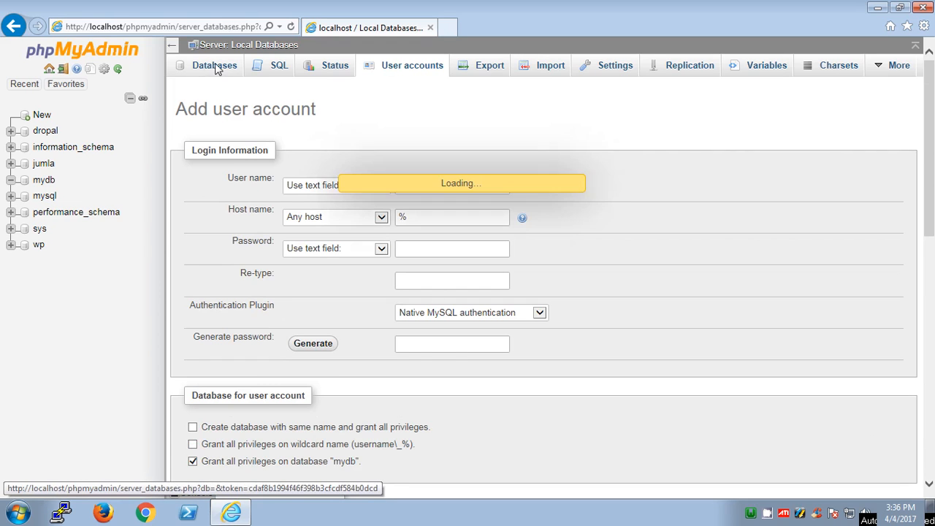
Drop the mydb database from its Operations page
click(215, 65)
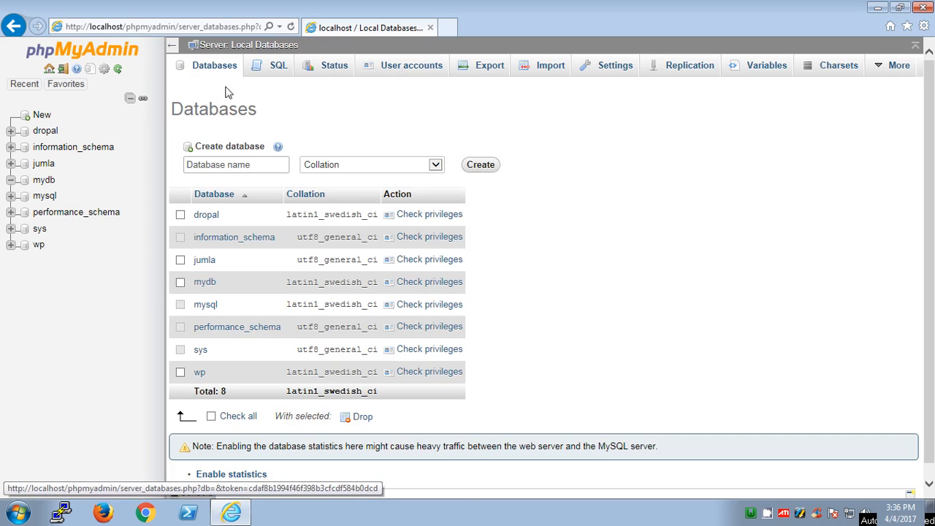
mouse_move(307, 391)
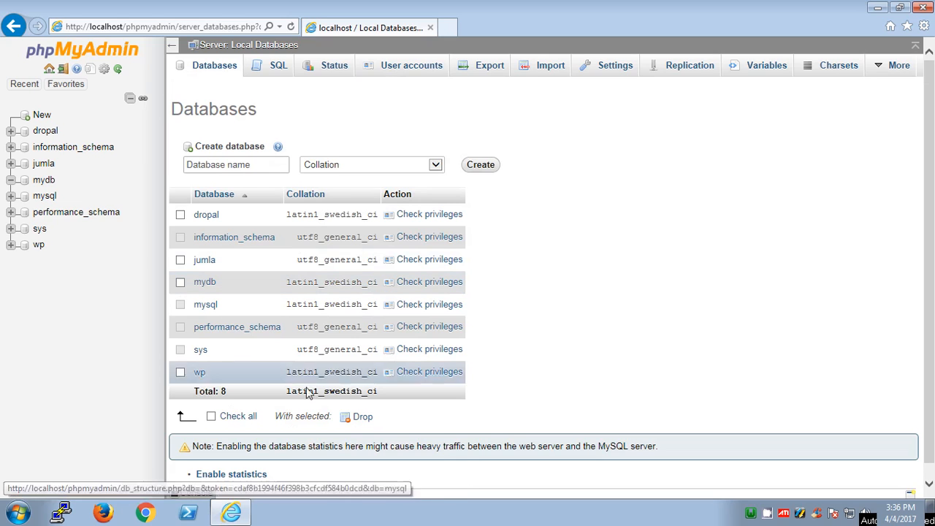
click(181, 282)
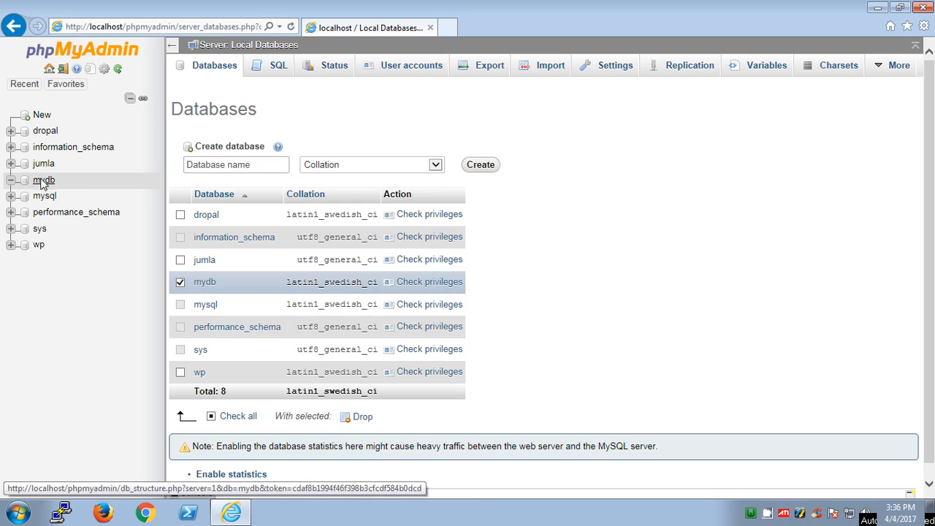
click(44, 179)
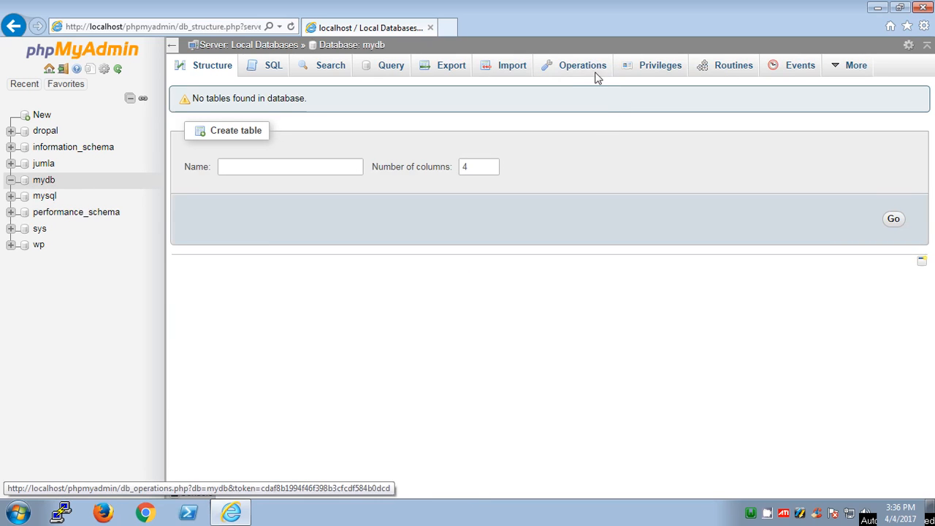
click(582, 65)
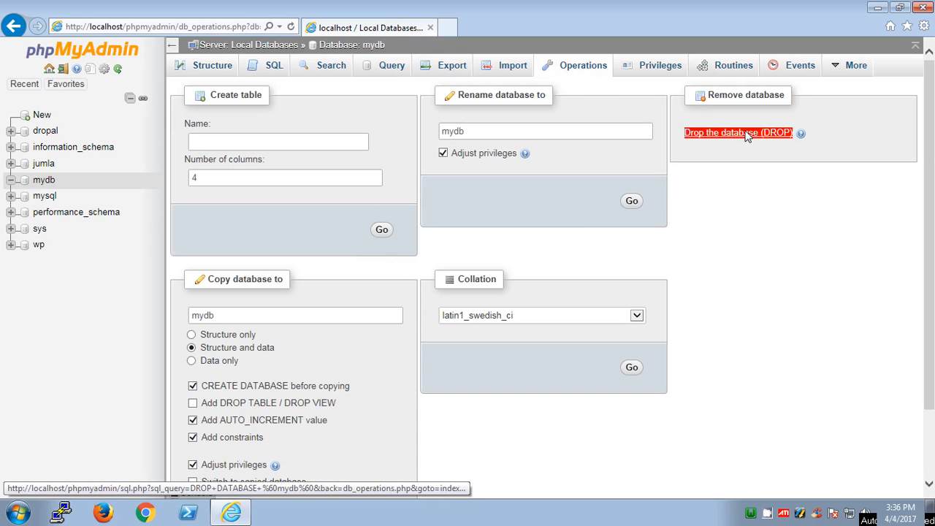
click(738, 133)
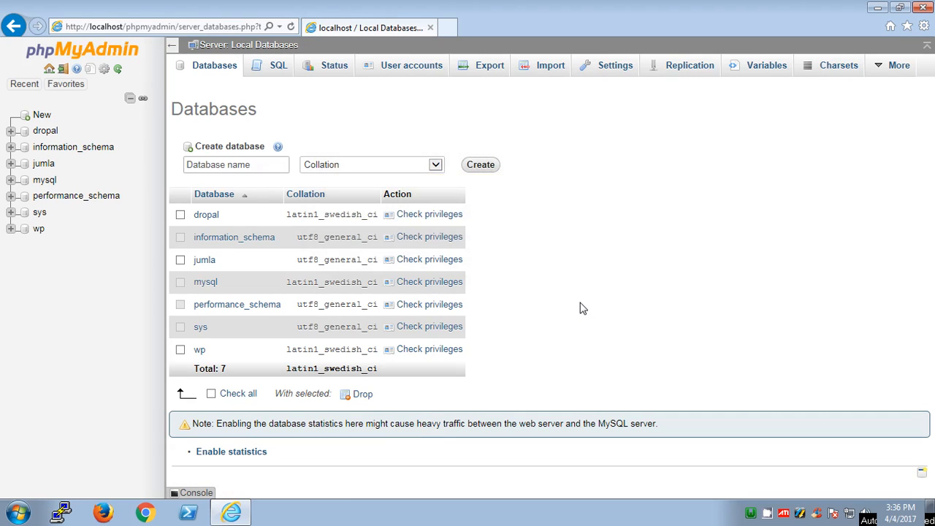
mouse_move(731, 487)
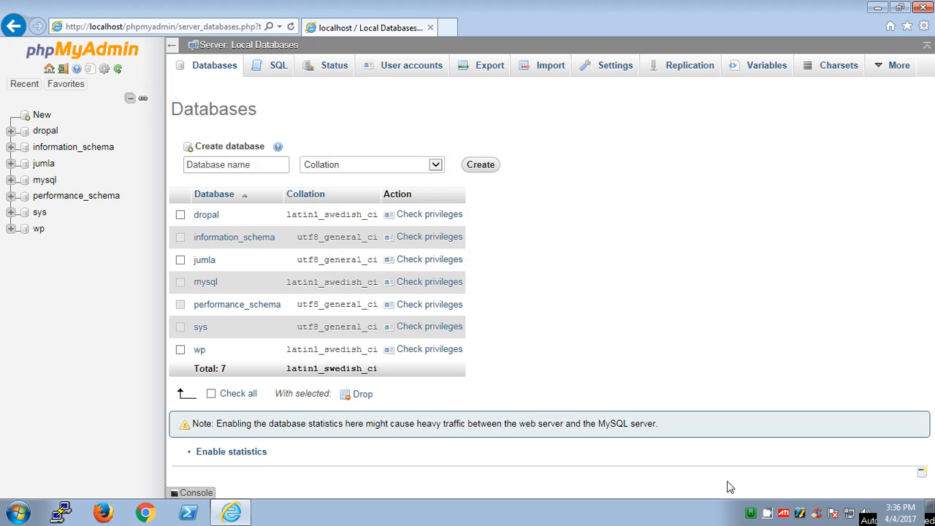
click(750, 513)
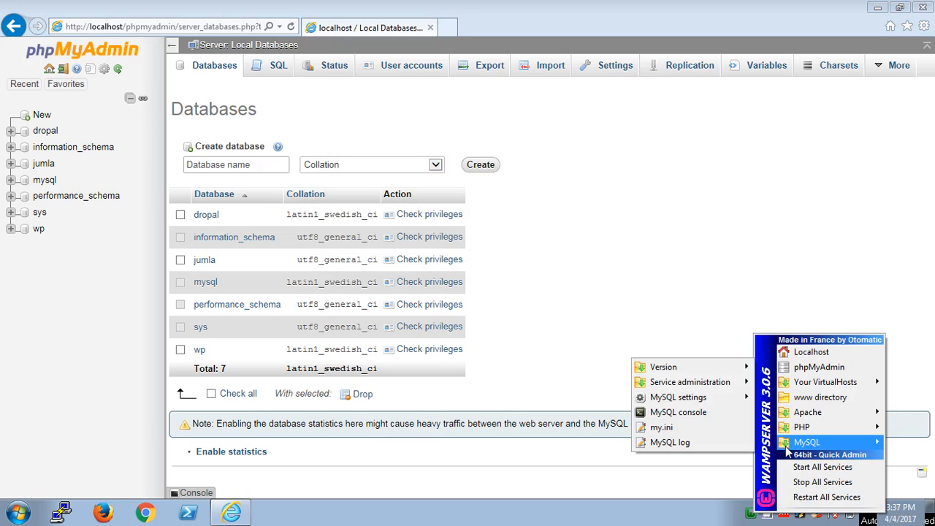
mouse_move(678, 412)
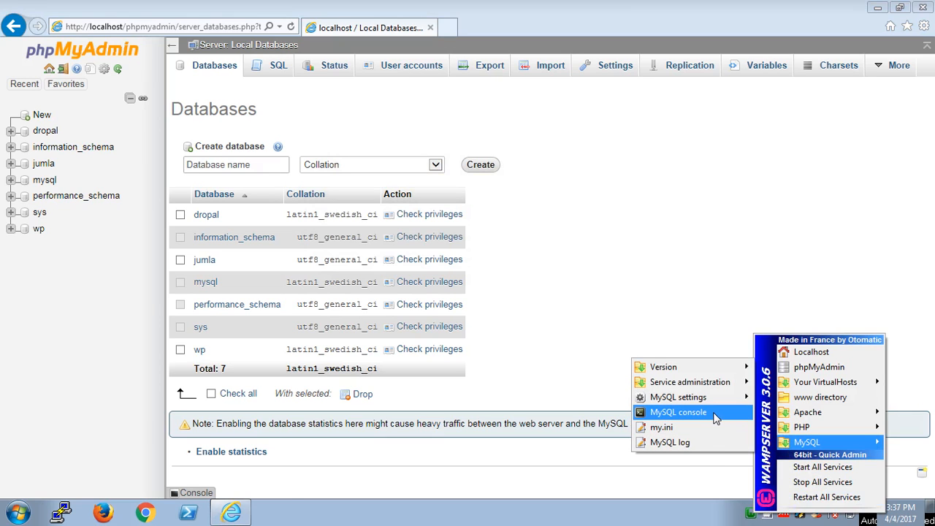
Open the WampServer MySQL console and move its window toward the screen centre
click(677, 412)
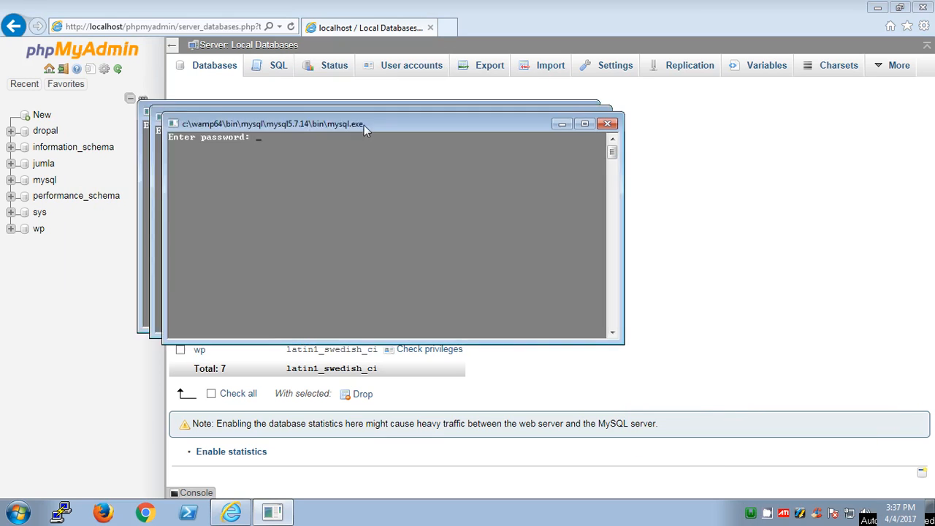
drag(366, 123, 471, 168)
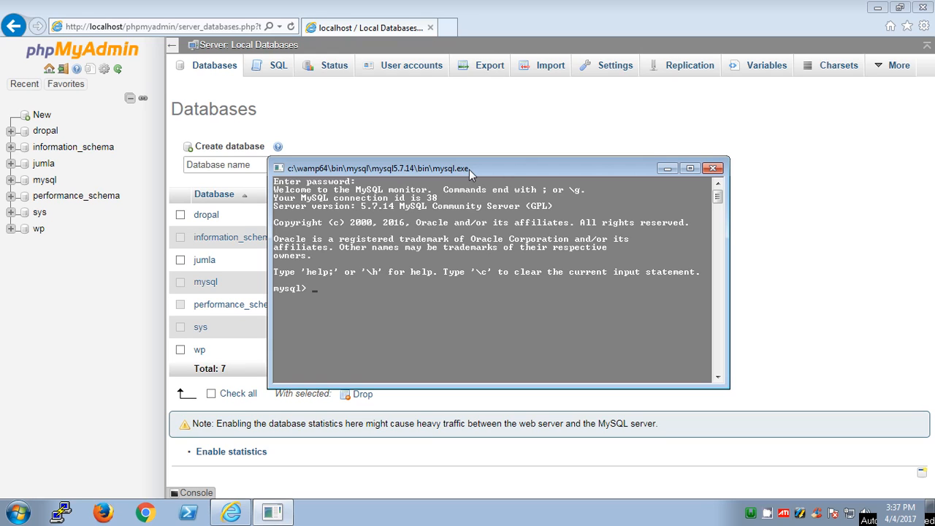
Type the CREATE DATABASE mydb; command at the mysql> prompt
text(CREATE DATABASE)
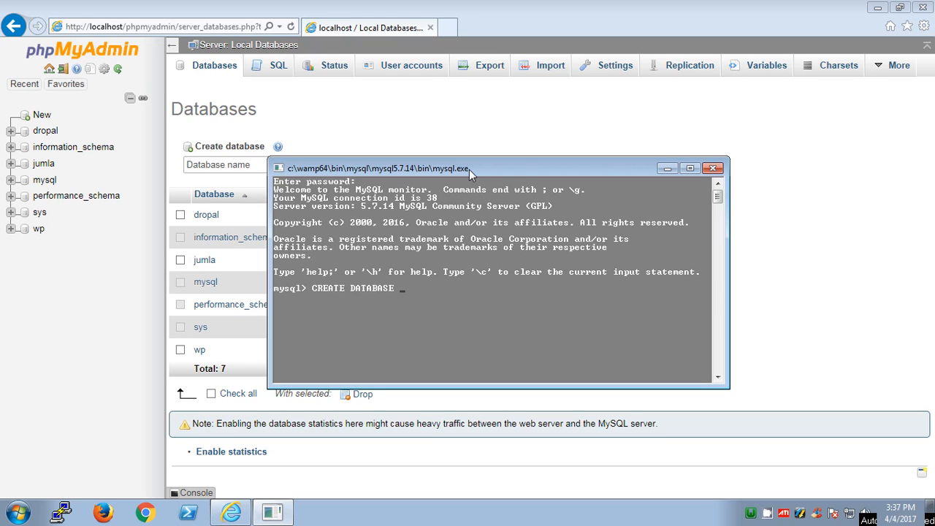
text(mydb)
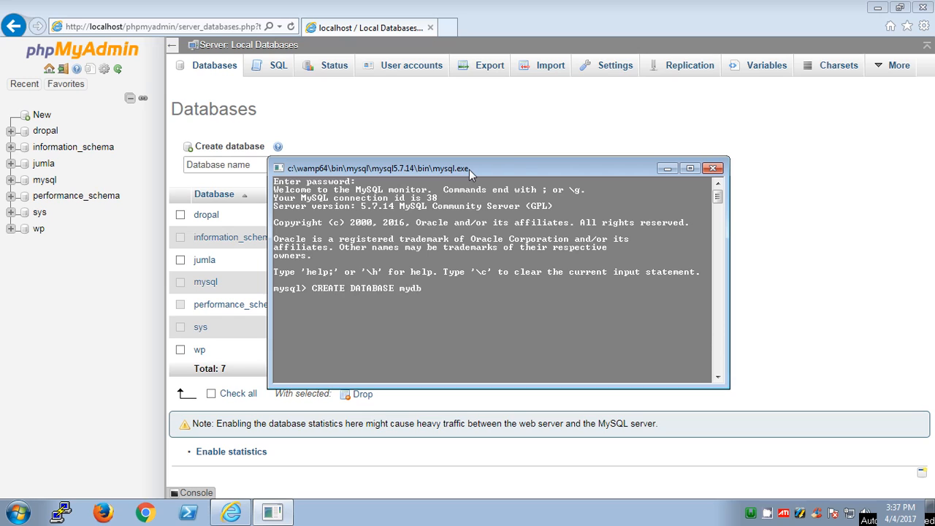
text(;)
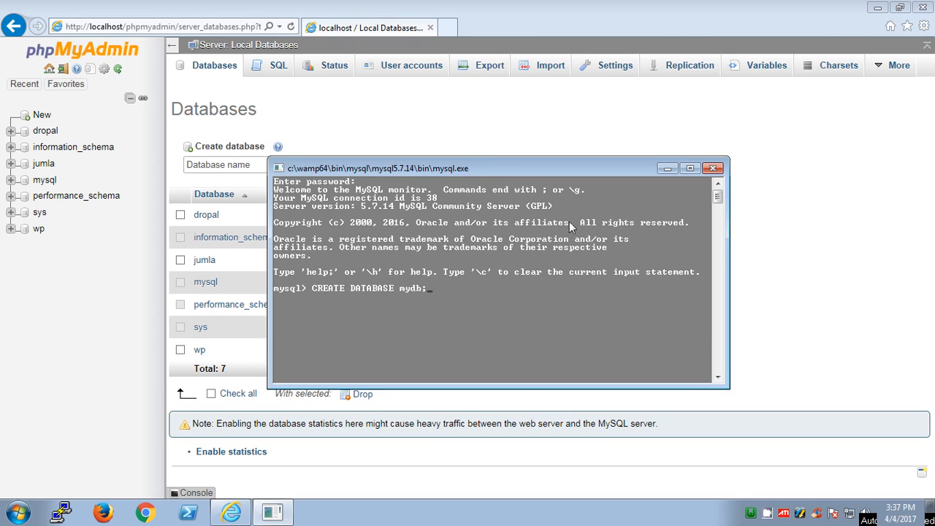
mouse_move(576, 200)
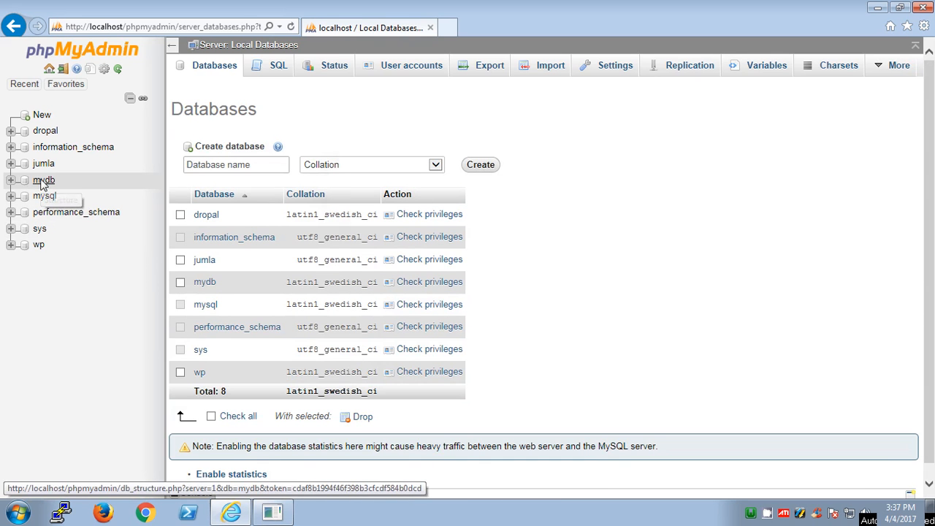
Check mydb's Privileges tab for root access, then bring the MySQL console forward
click(44, 180)
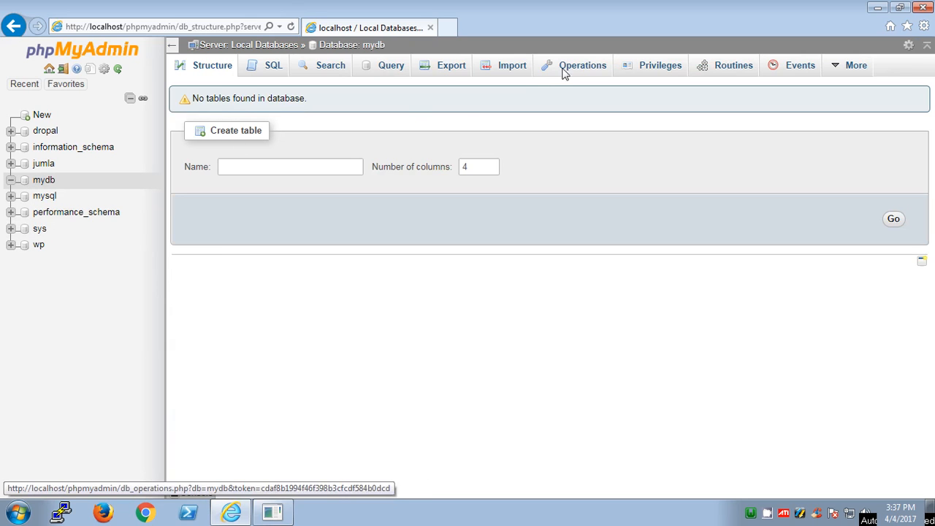
click(660, 65)
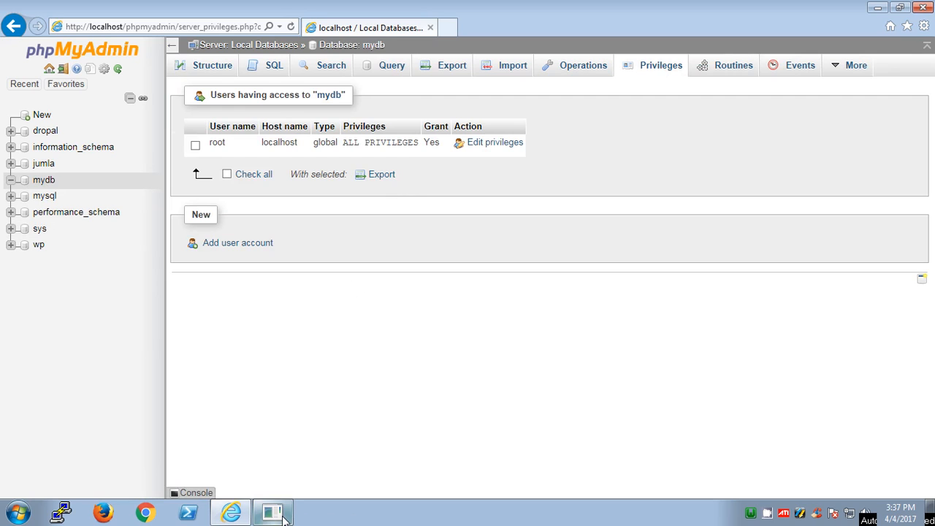
click(273, 512)
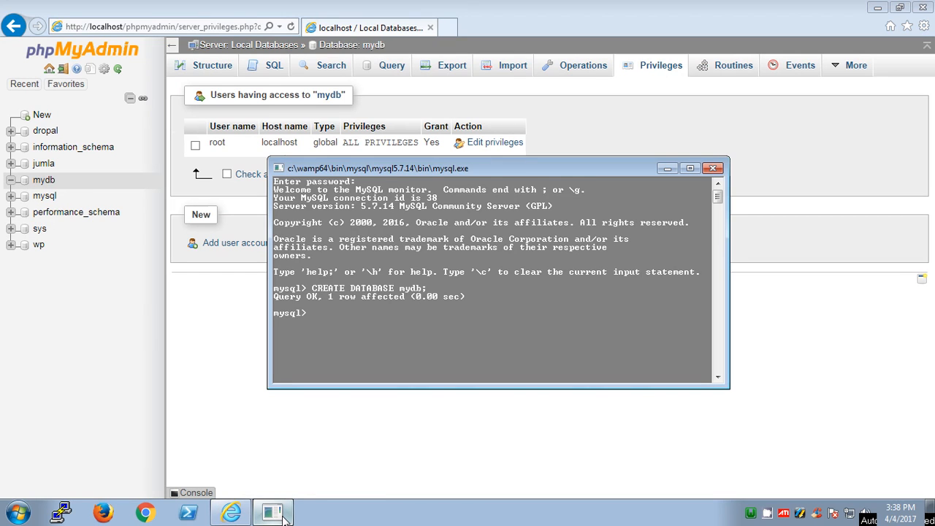
Enter 'DROP DATABASE mydb;' in the MySQL console, correcting a stray letter
text(drop)
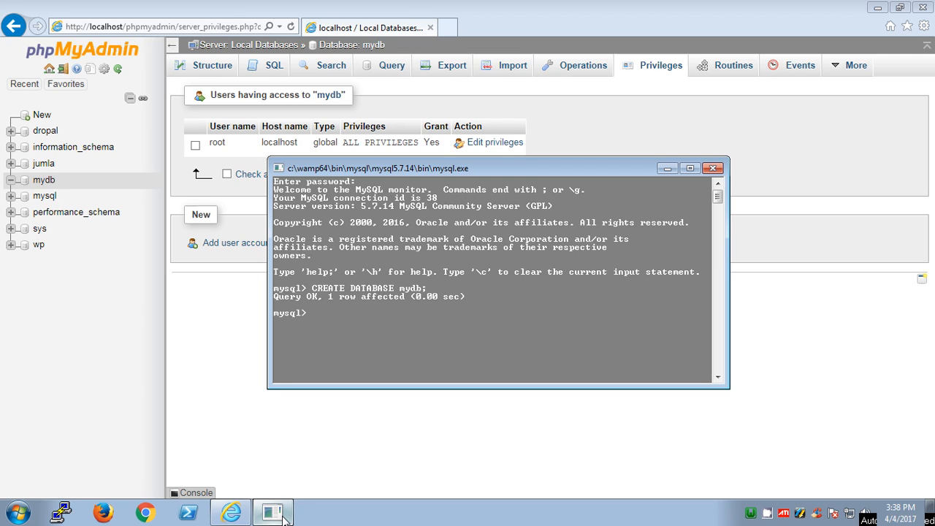
text(d)
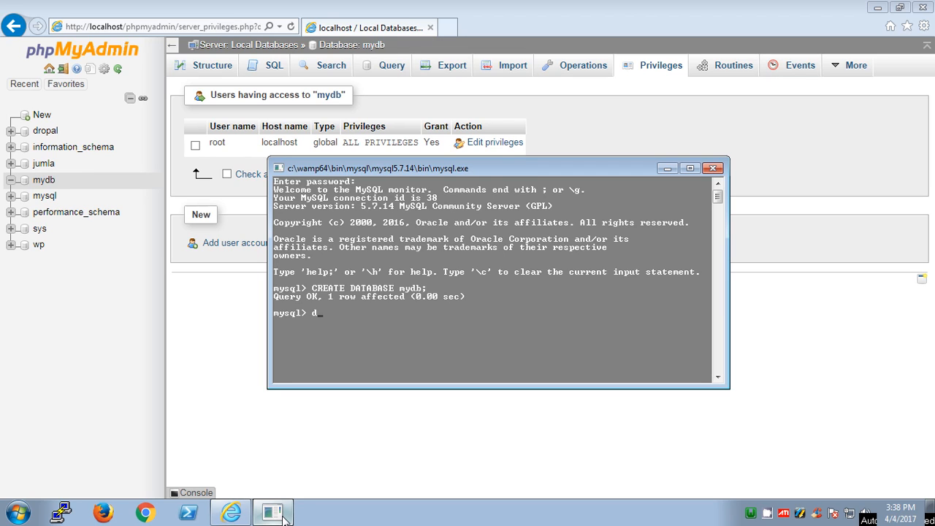
key(Backspace)
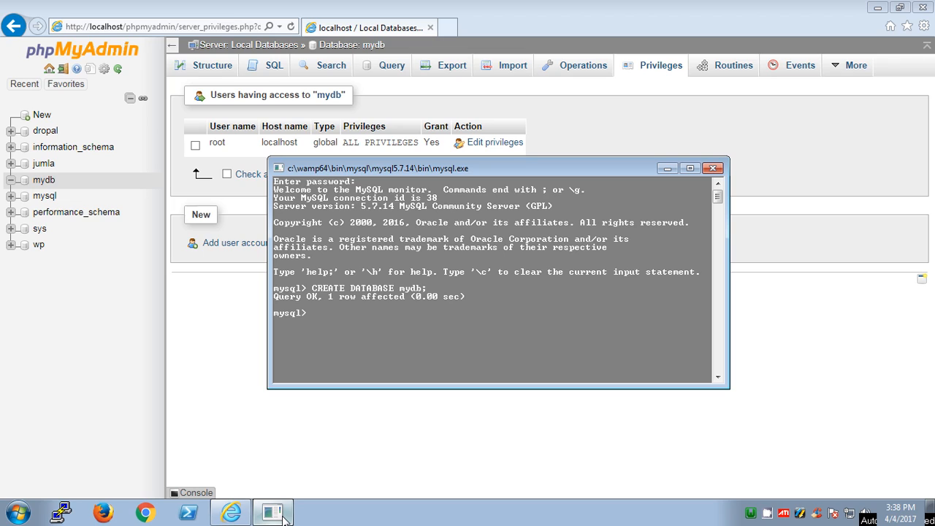
text(DROP DATA)
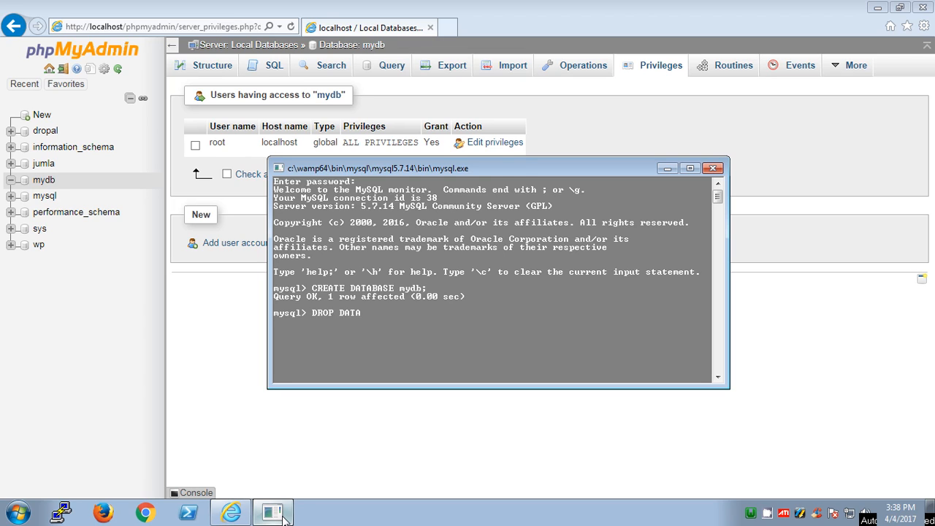
text(BASEm)
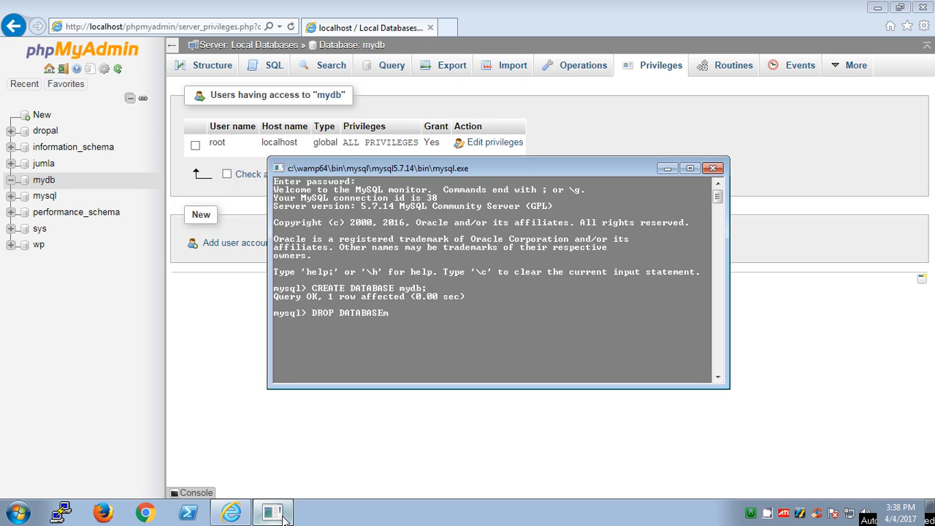
text(ydb;)
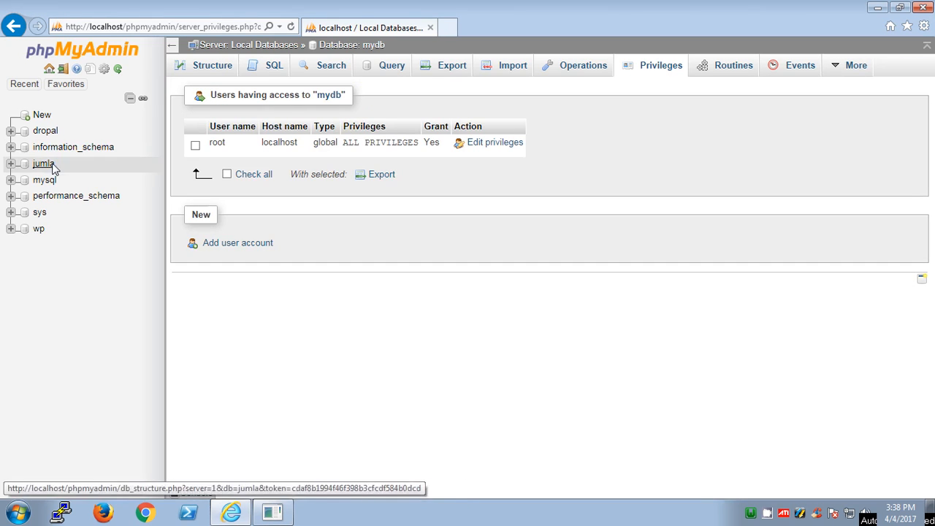
mouse_move(50, 249)
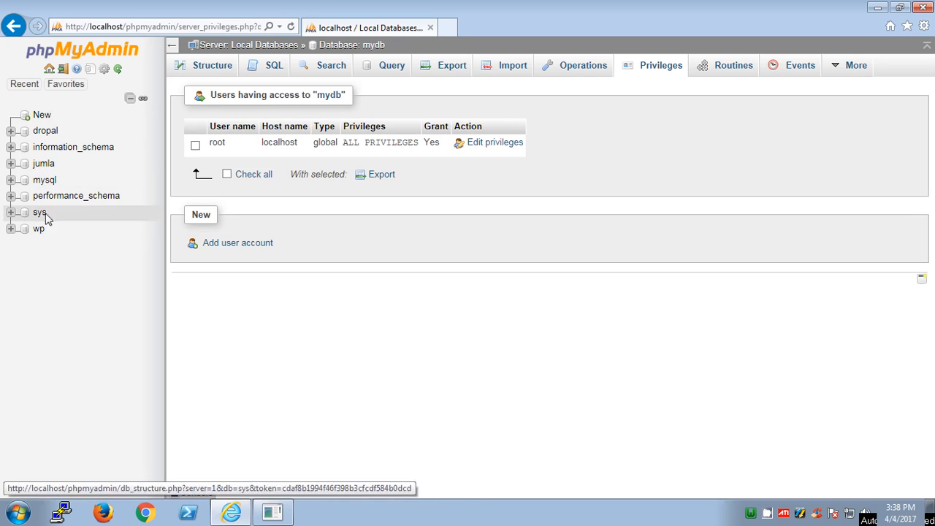
mouse_move(307, 58)
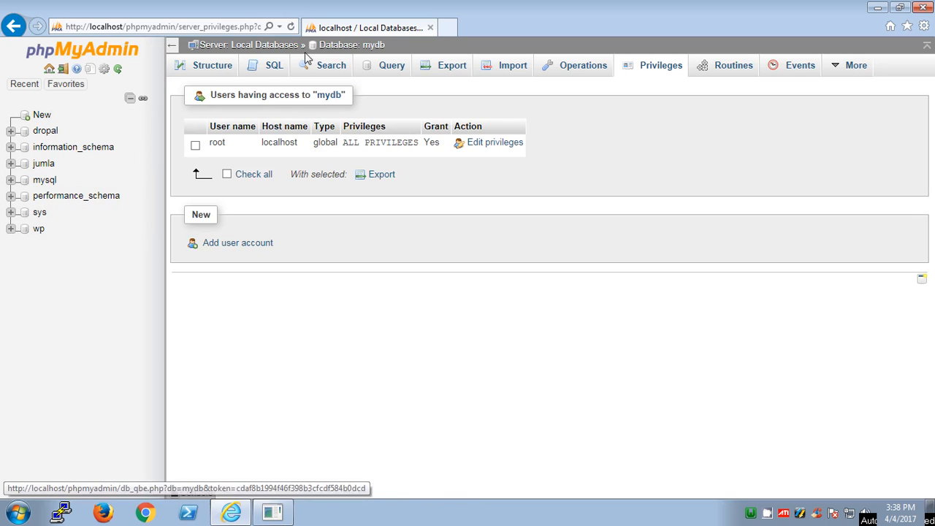
Confirm mydb shows 'No databases selected', then open the WampServer tray menu
click(381, 174)
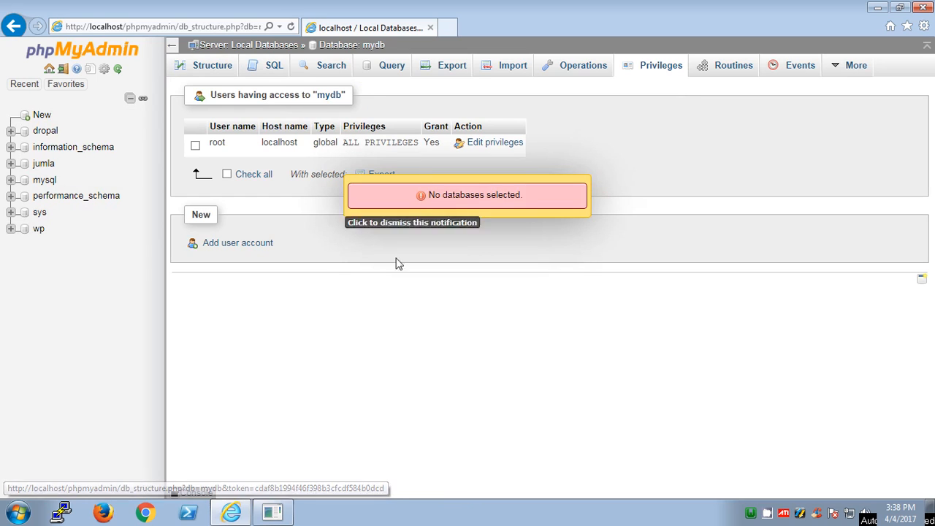
mouse_move(559, 378)
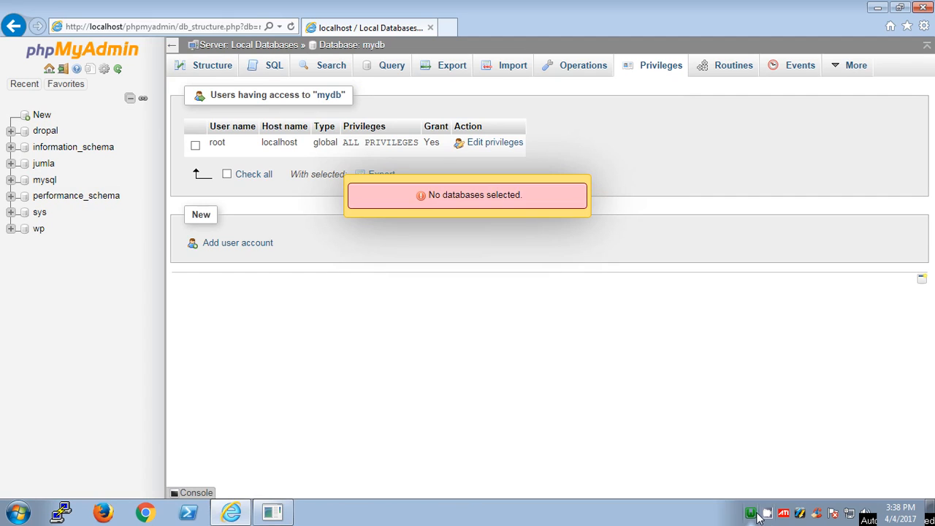
click(750, 511)
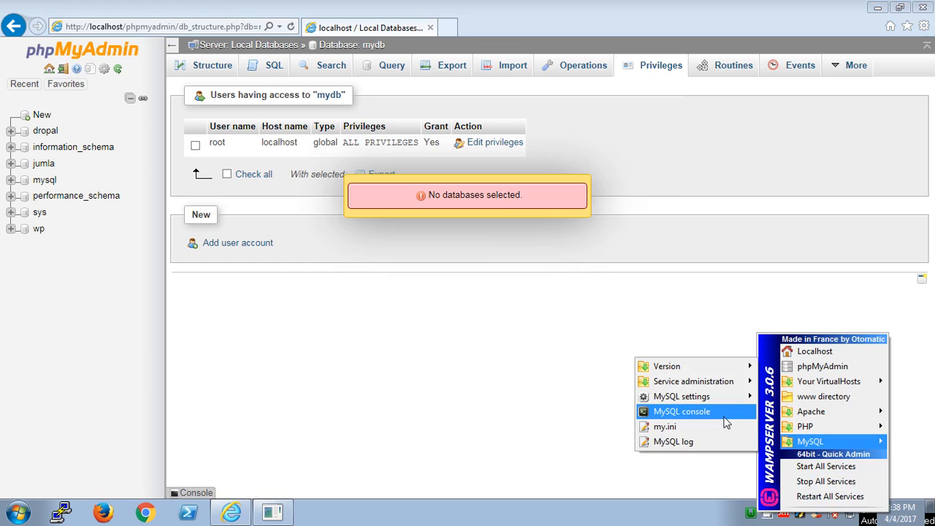
mouse_move(740, 417)
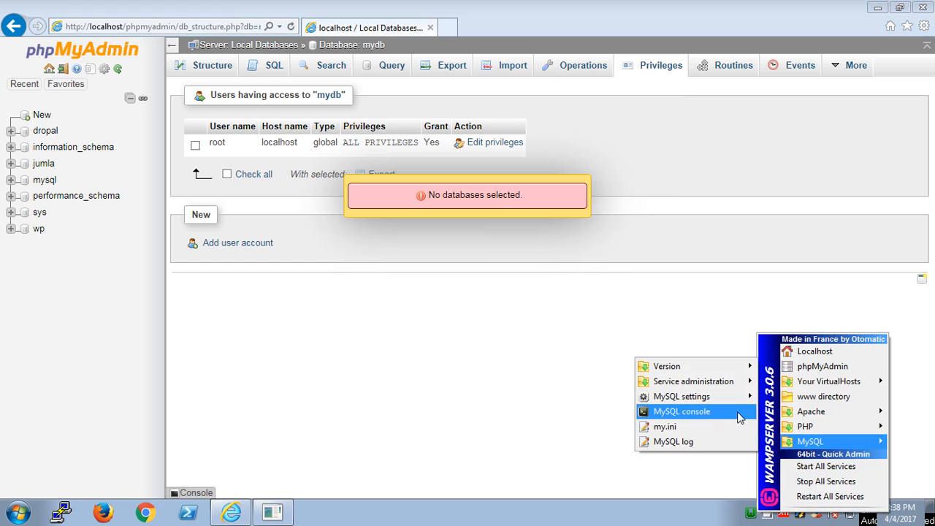